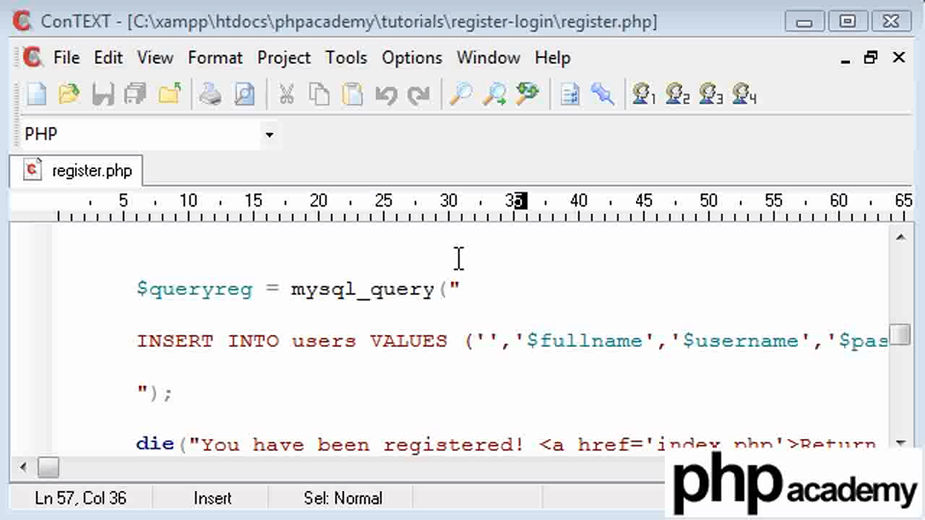
mouse_move(725, 318)
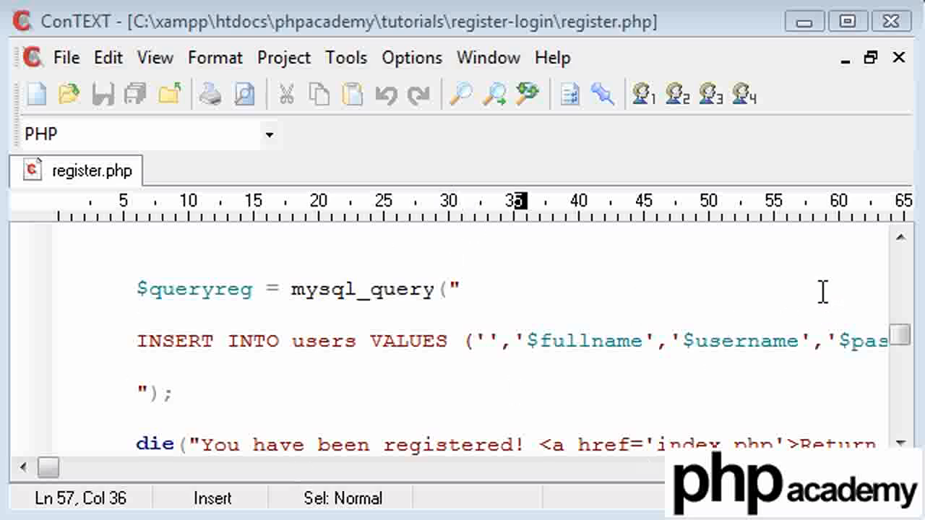
mouse_move(163, 352)
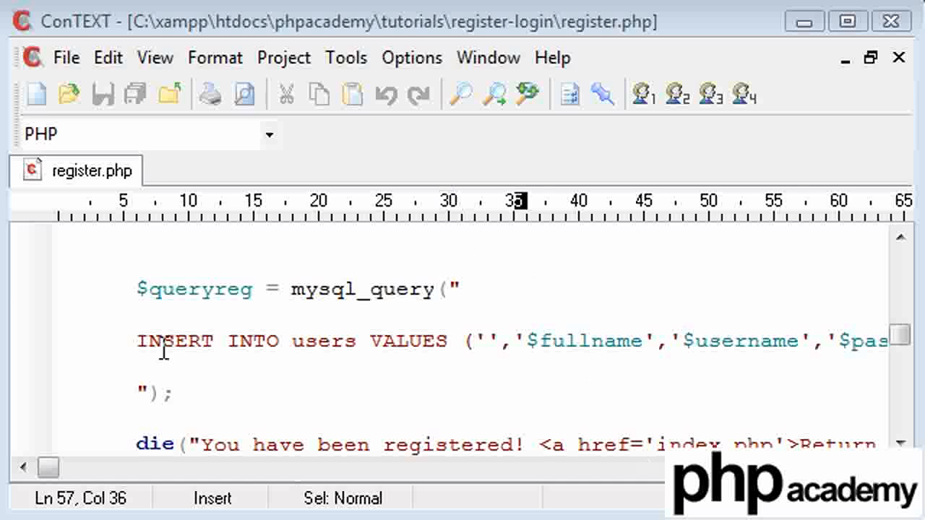
mouse_move(408, 414)
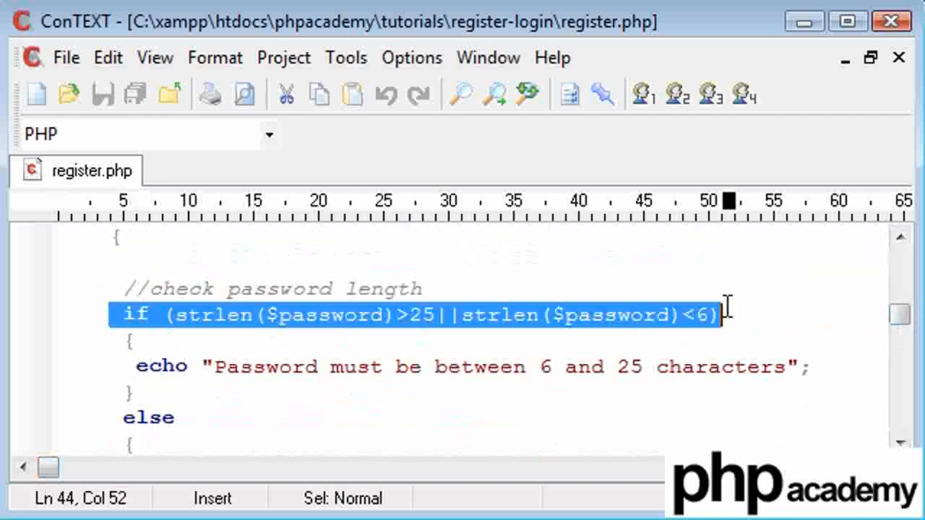
Try and remove ,'' after '$date' in register.php's INSERT, then switch to phpMyAdmin
scroll(down, 3)
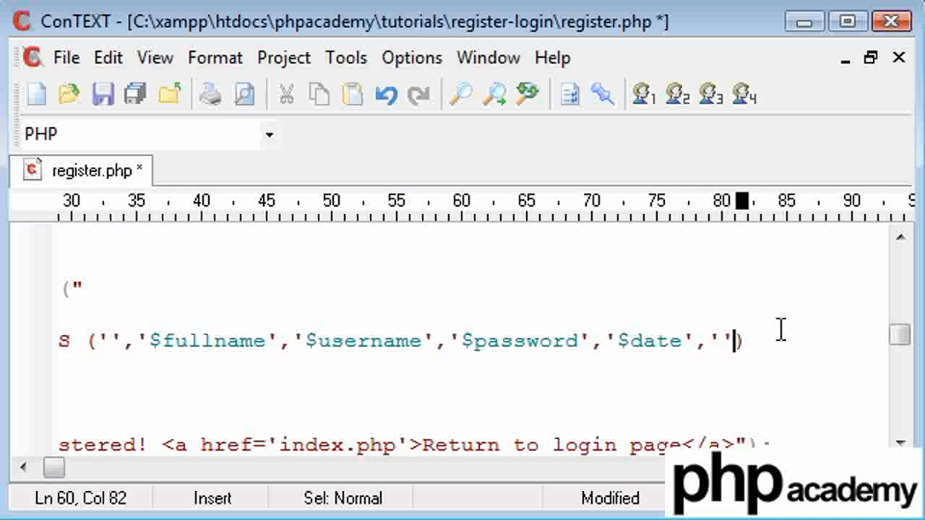
text(,'')
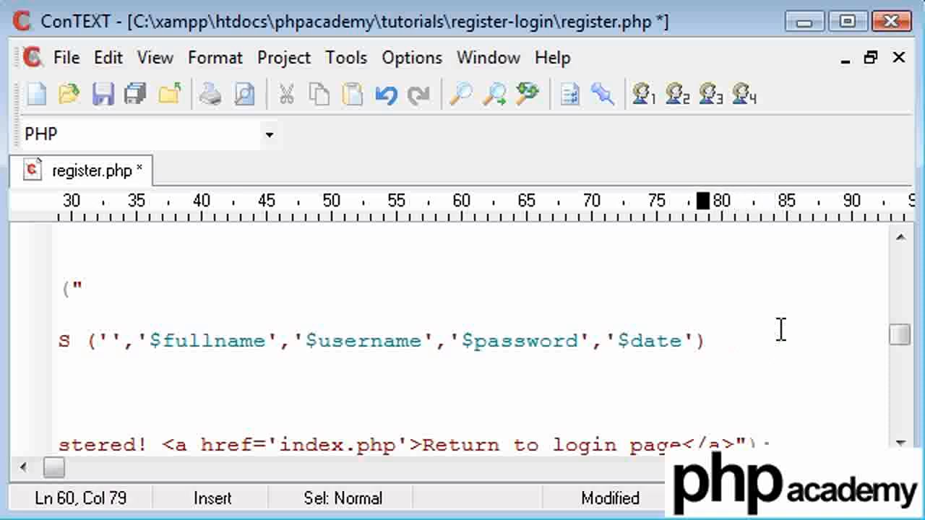
click(102, 94)
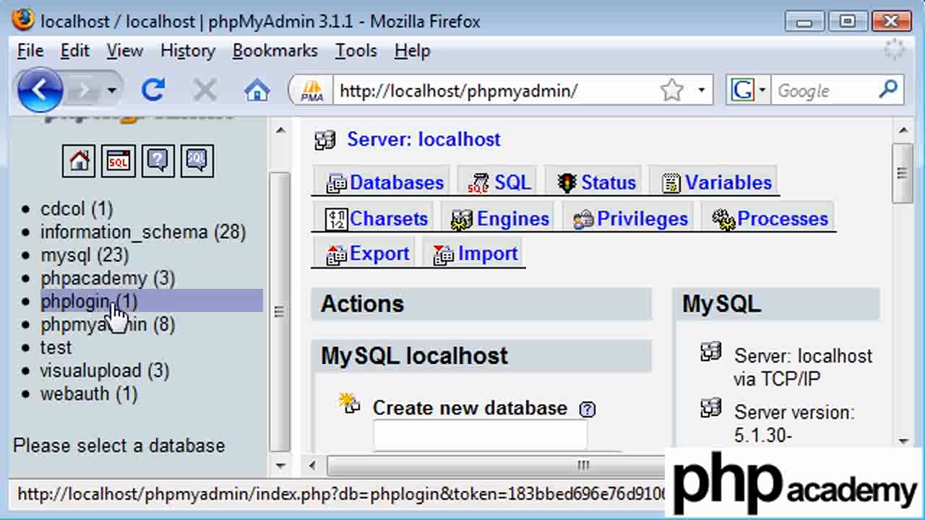
Show the structure of the users table in the phplogin database
click(72, 301)
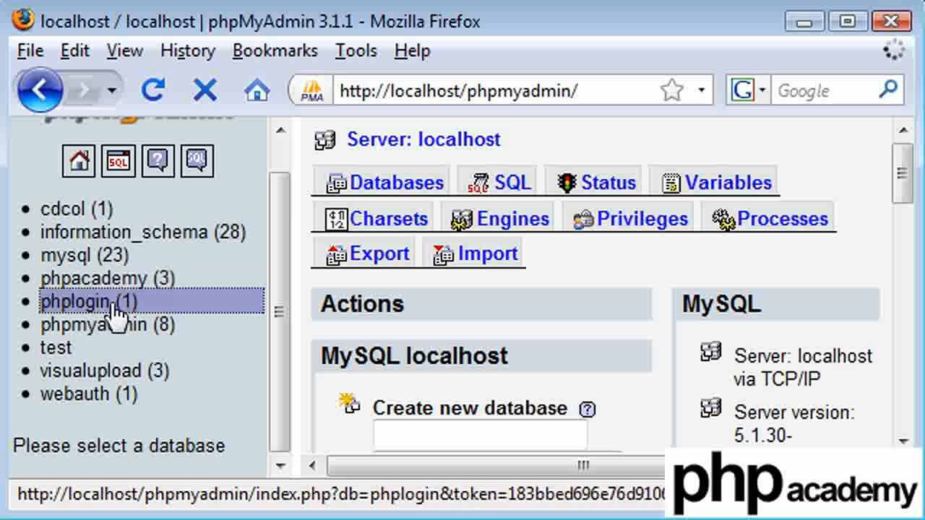
click(75, 302)
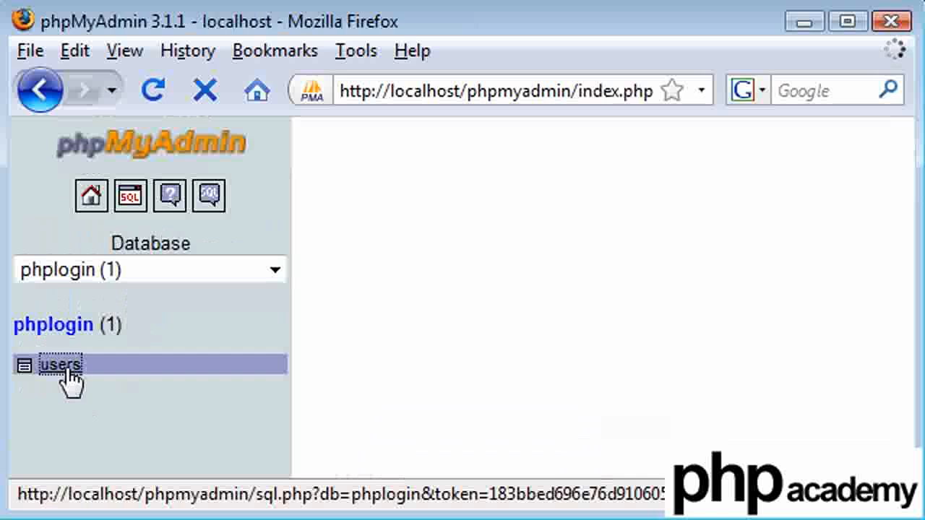
click(60, 365)
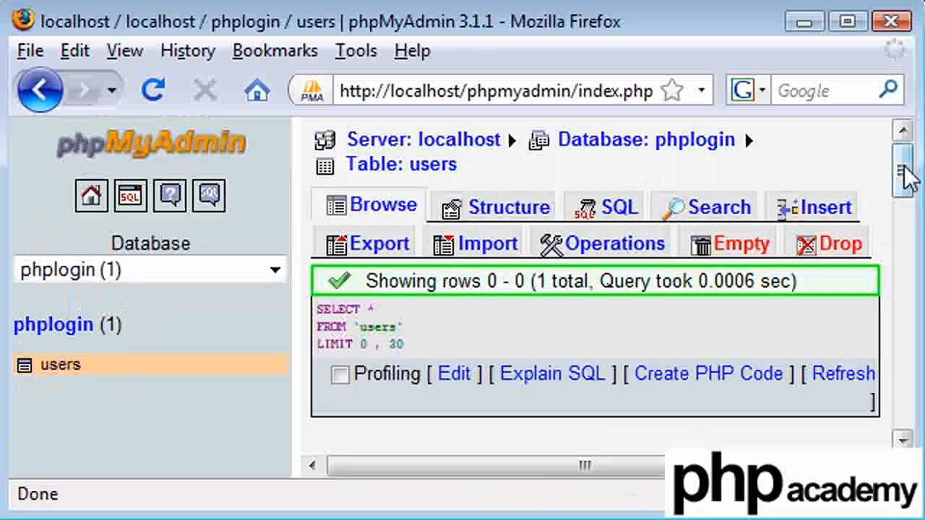
scroll(down, 3)
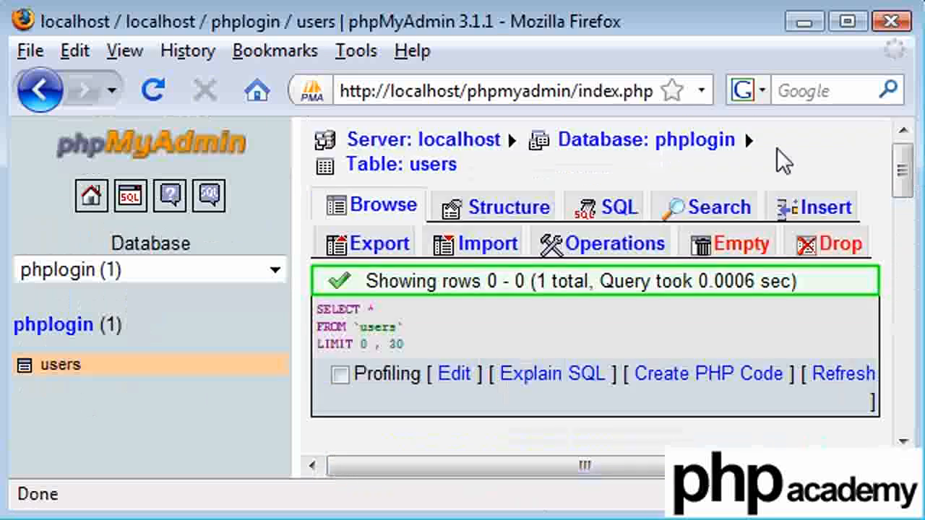
click(820, 206)
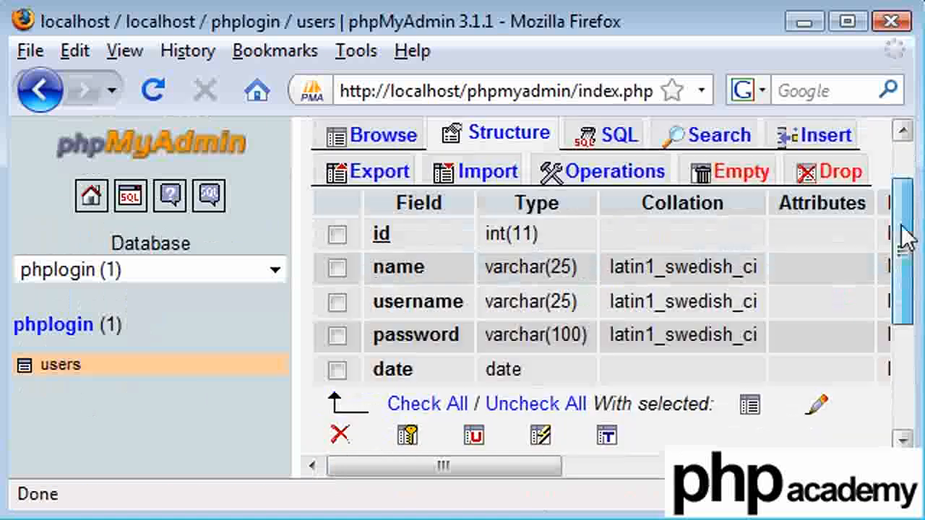
mouse_move(419, 369)
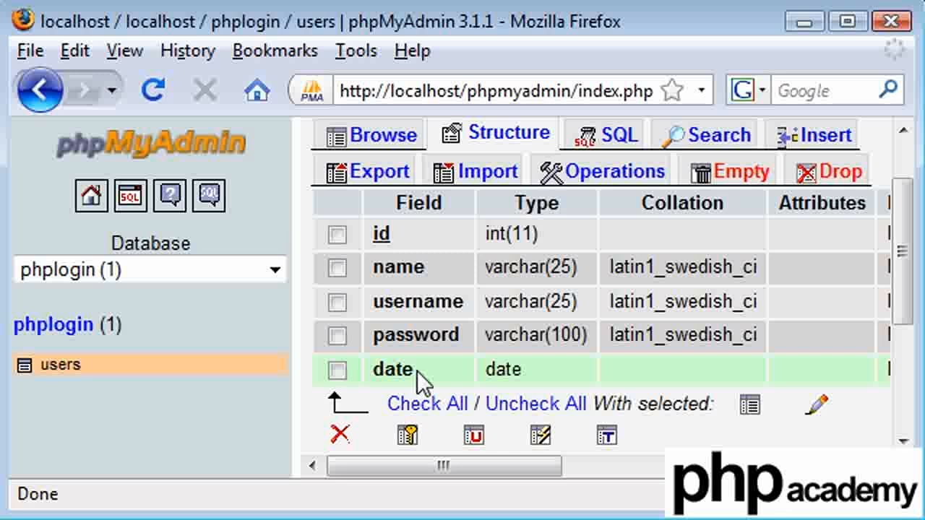
Request 2 new fields at the end of the users table
scroll(down, 3)
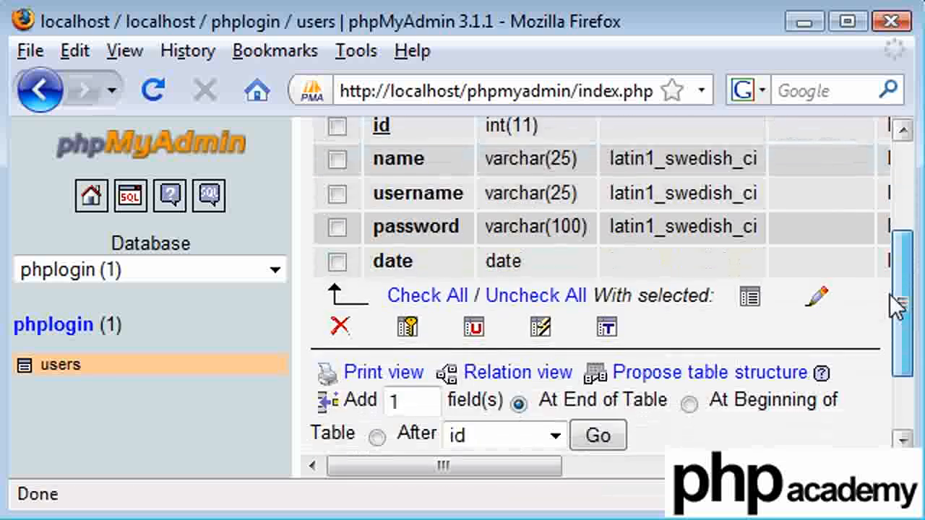
scroll(down, 3)
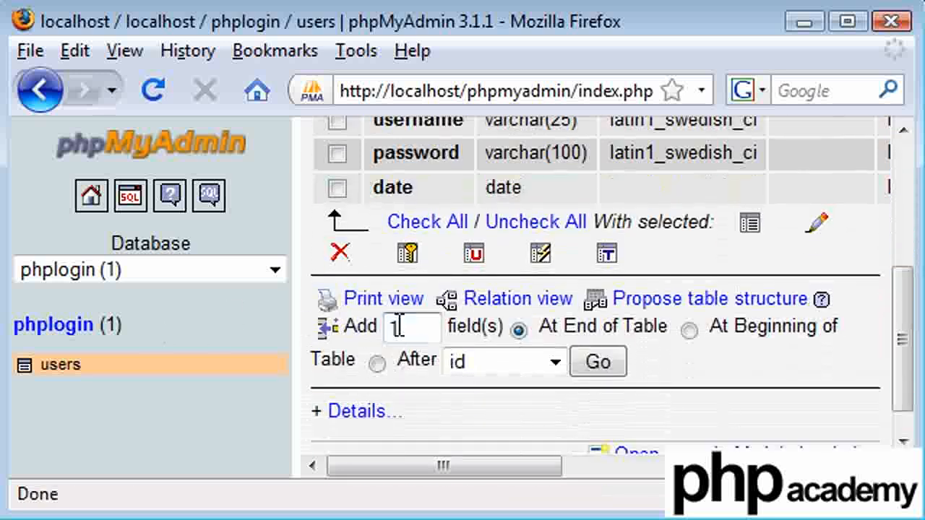
text(2)
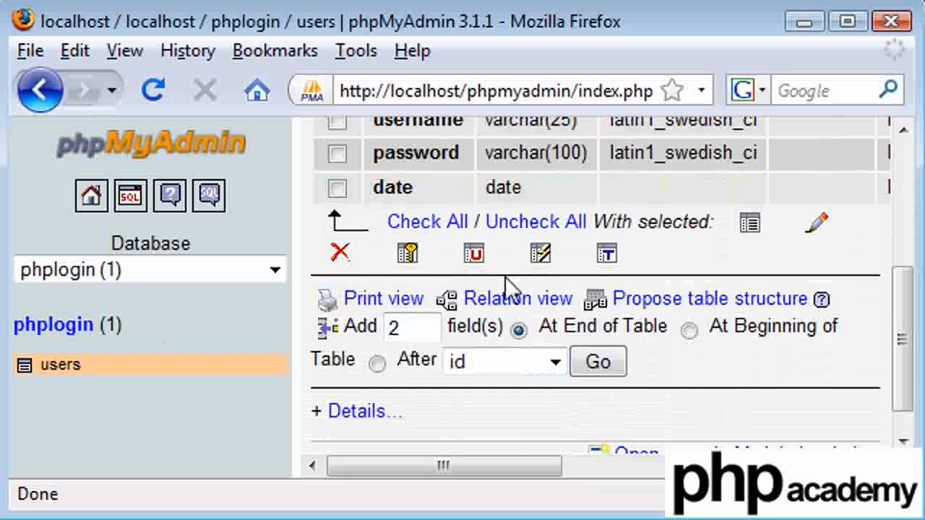
click(375, 362)
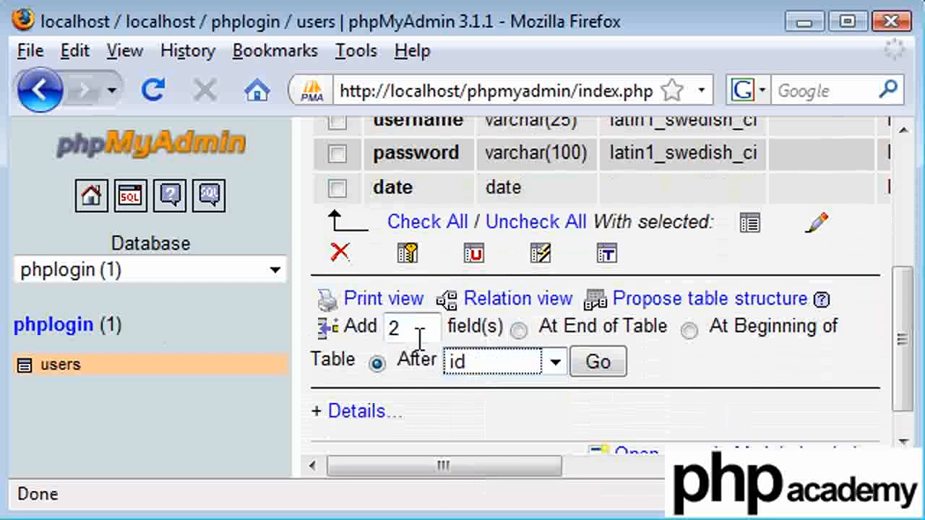
click(598, 361)
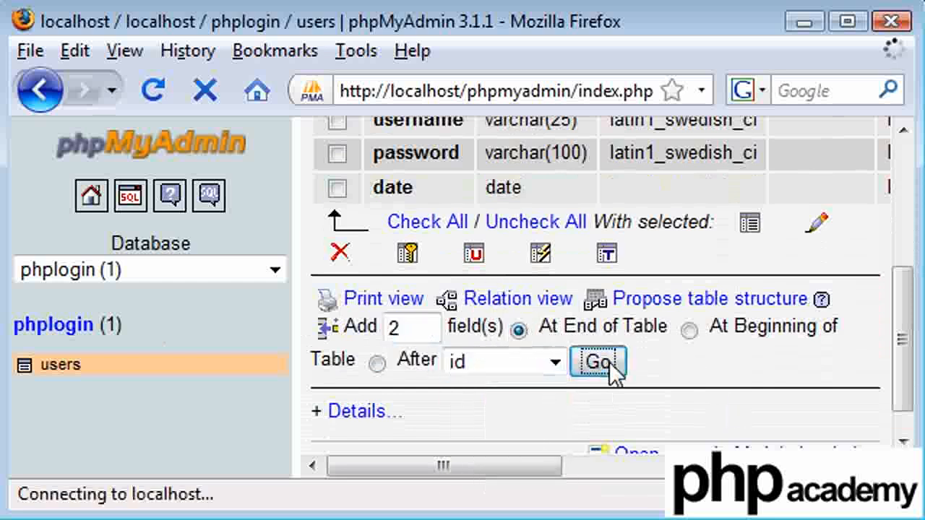
Submit the add-fields request and name the new fields random and activated
click(597, 361)
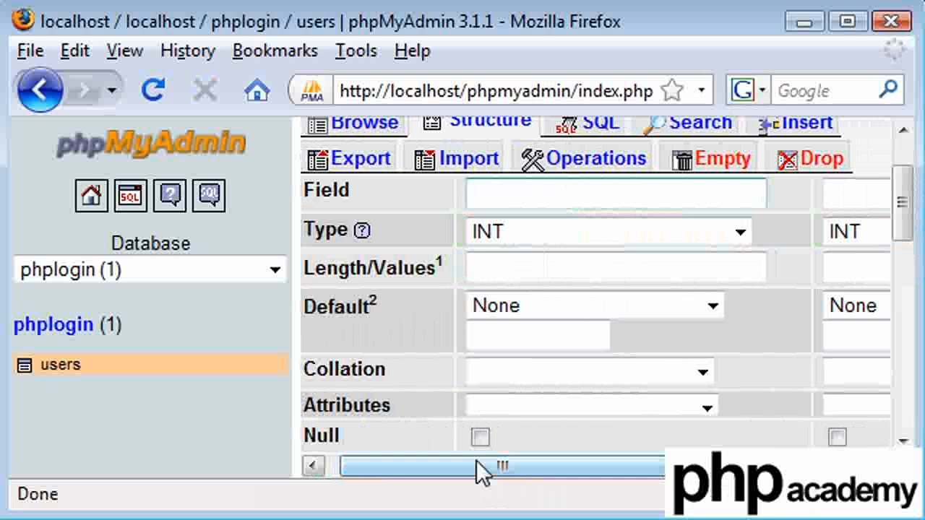
text(random)
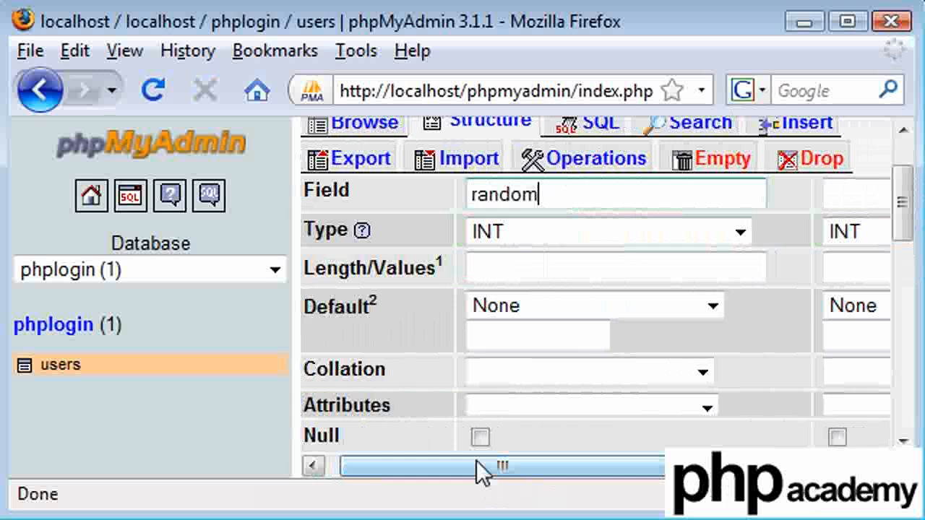
text(number)
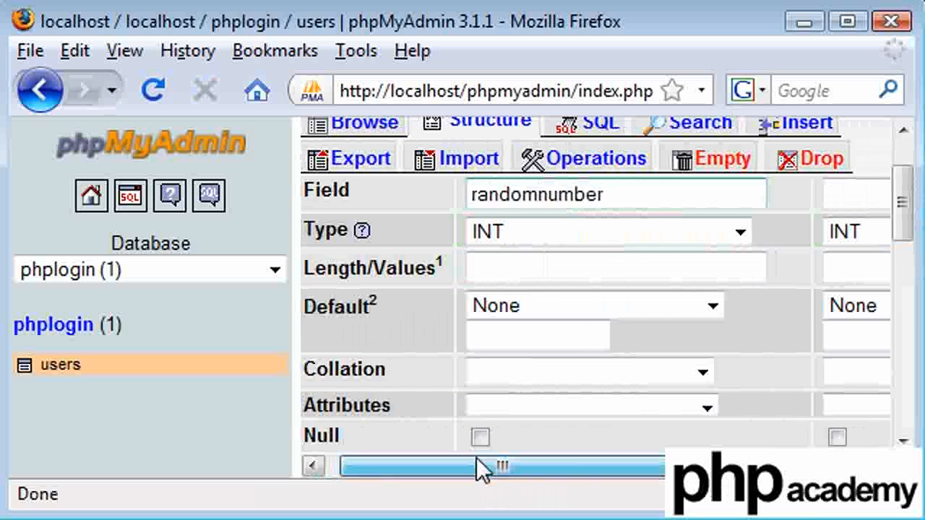
text(acti)
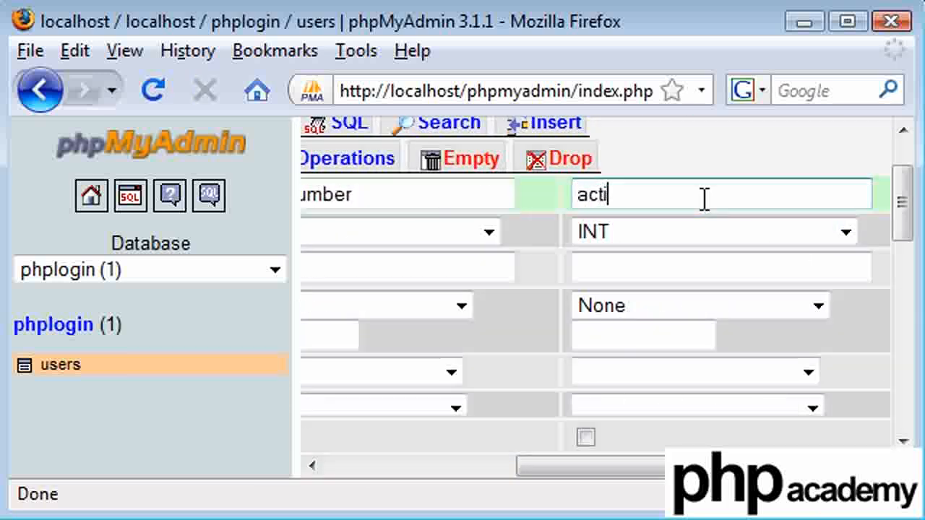
text(vated)
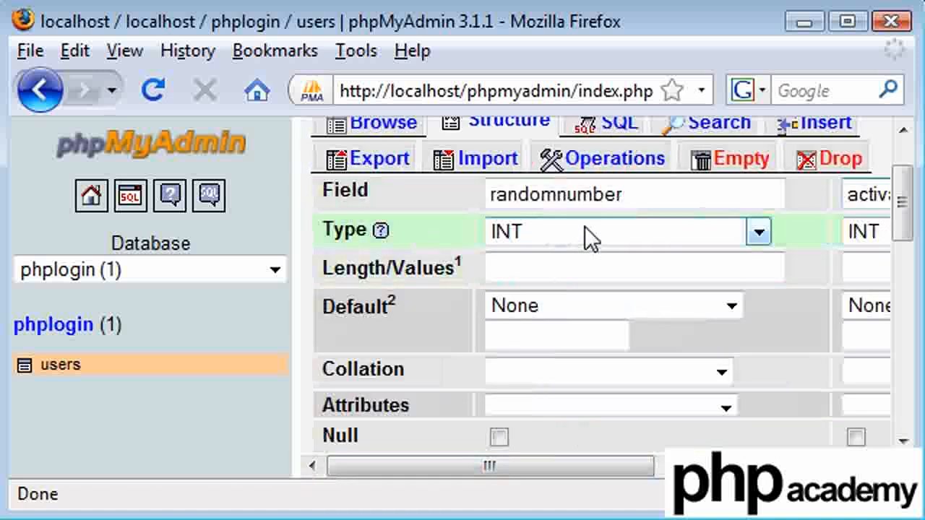
Make the random field a VARCHAR with length 20
click(759, 232)
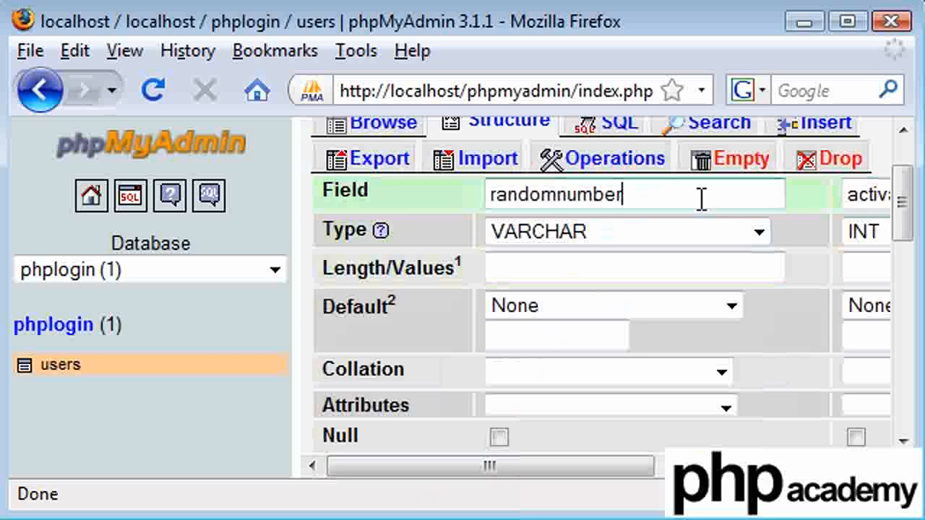
mouse_move(729, 190)
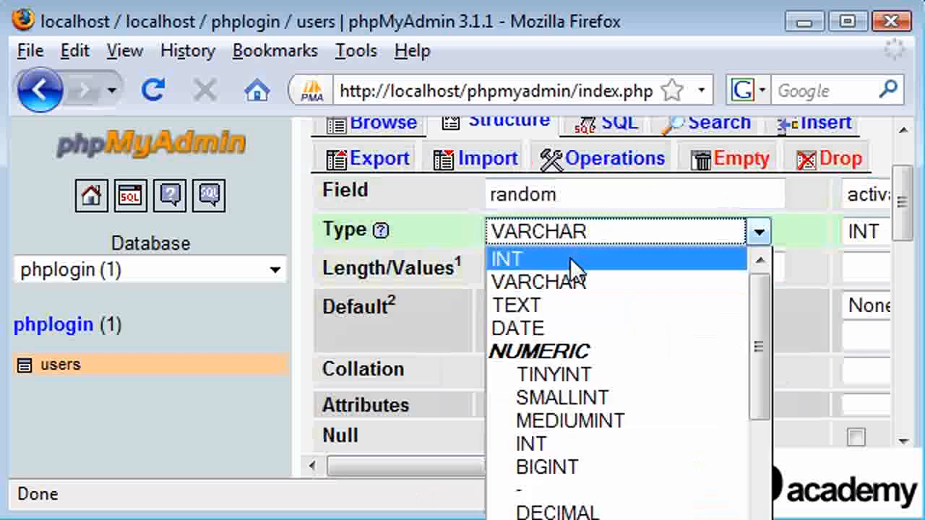
click(538, 281)
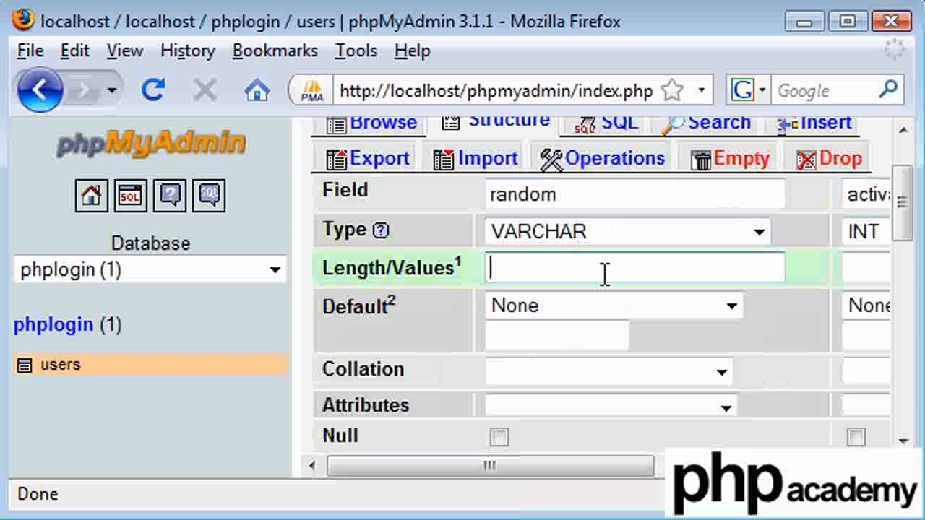
text(20)
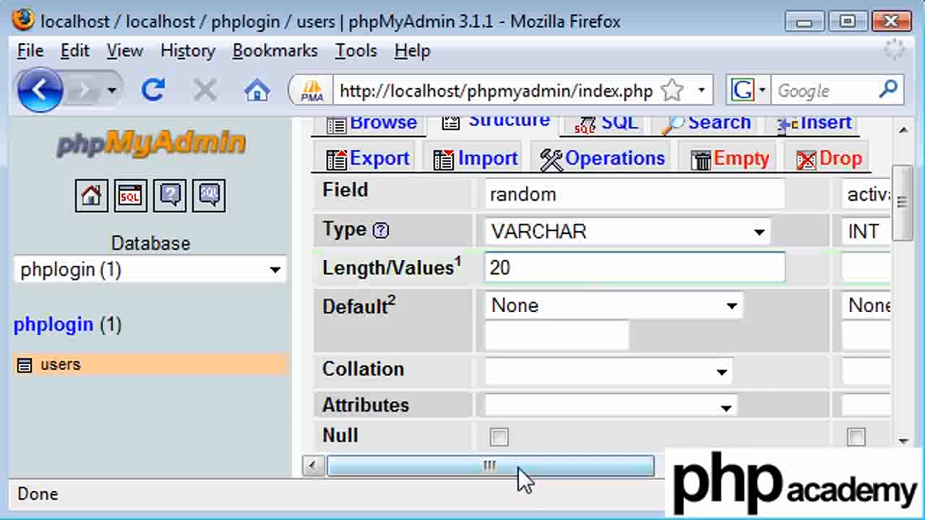
scroll(right, 3)
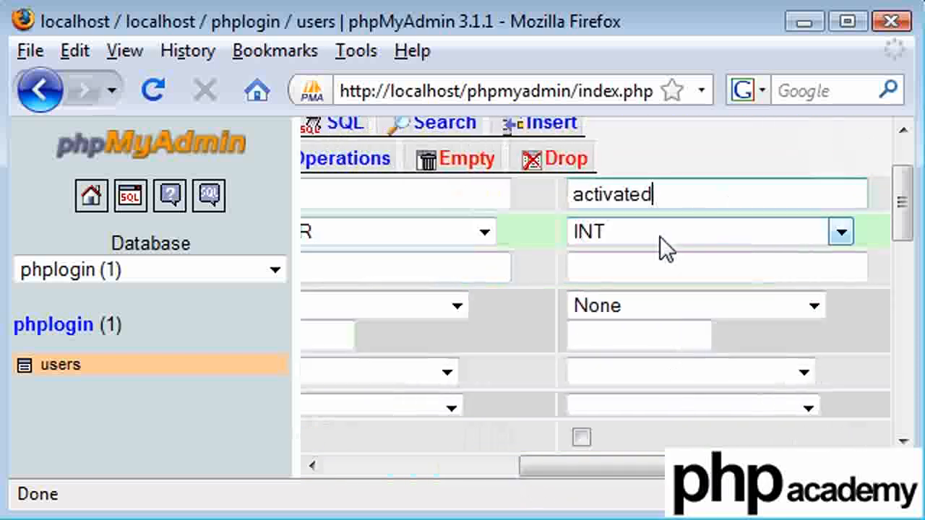
Set the activated field's type to BOOL and review the form down to Save
click(715, 231)
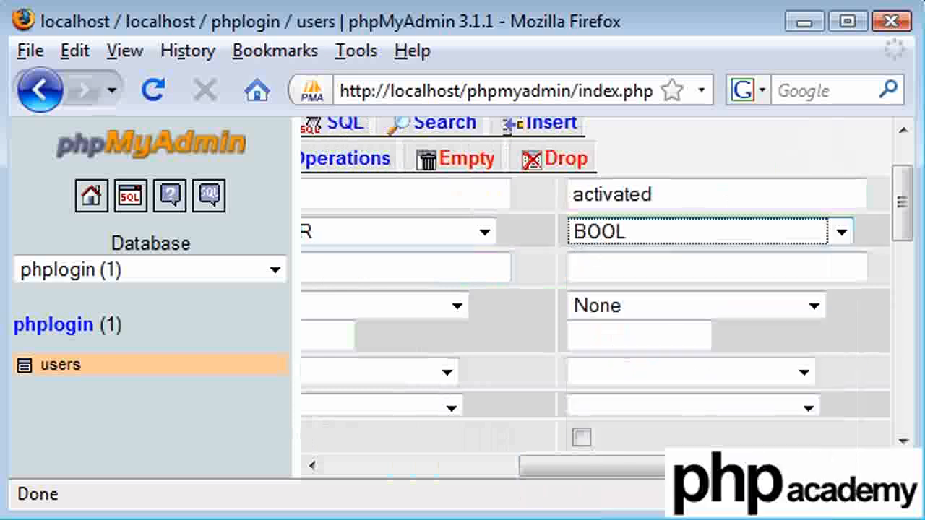
scroll(left, 3)
text(0)
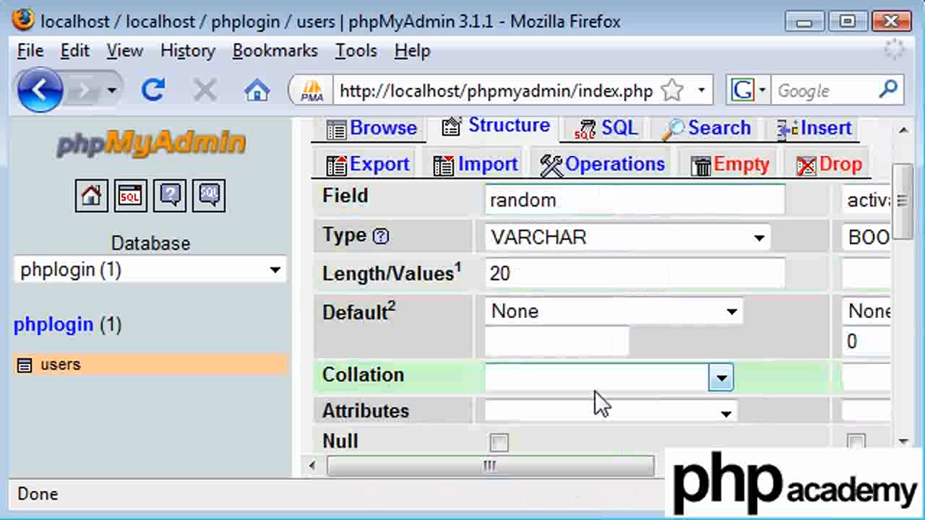
scroll(right, 3)
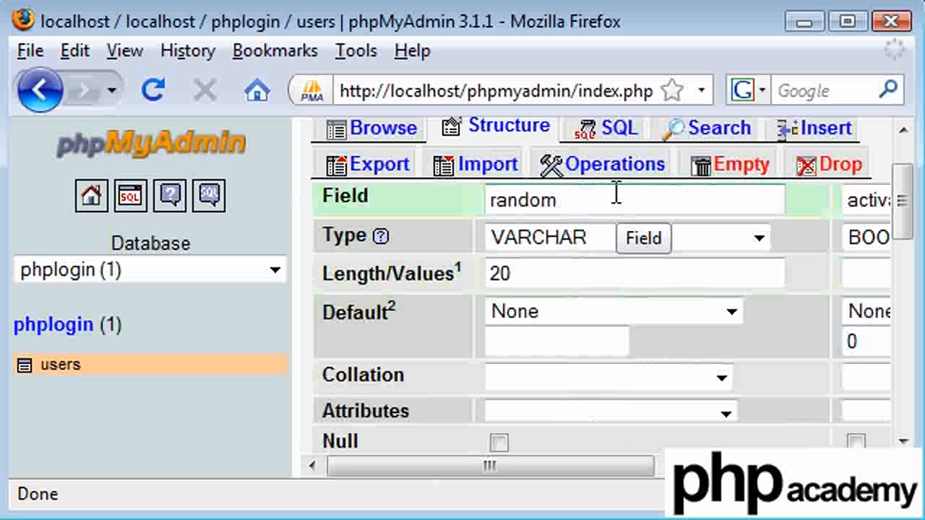
double_click(524, 200)
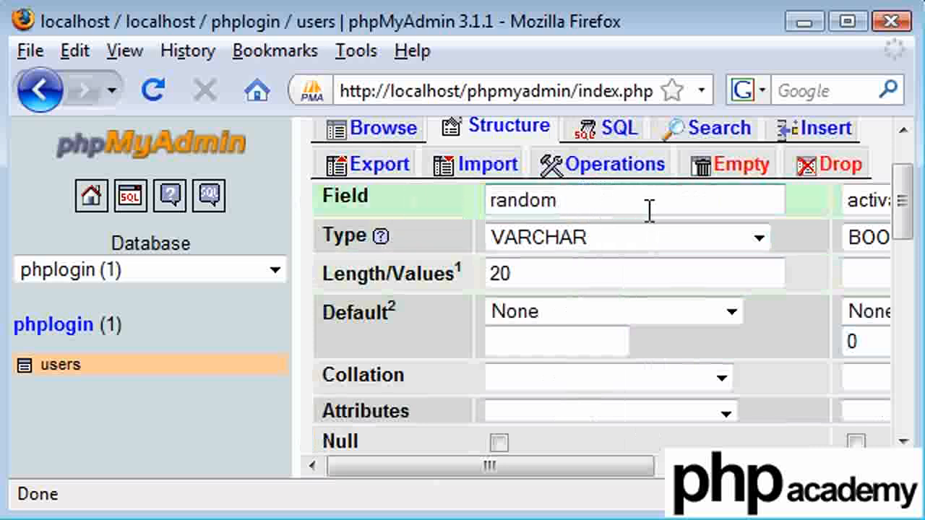
scroll(right, 3)
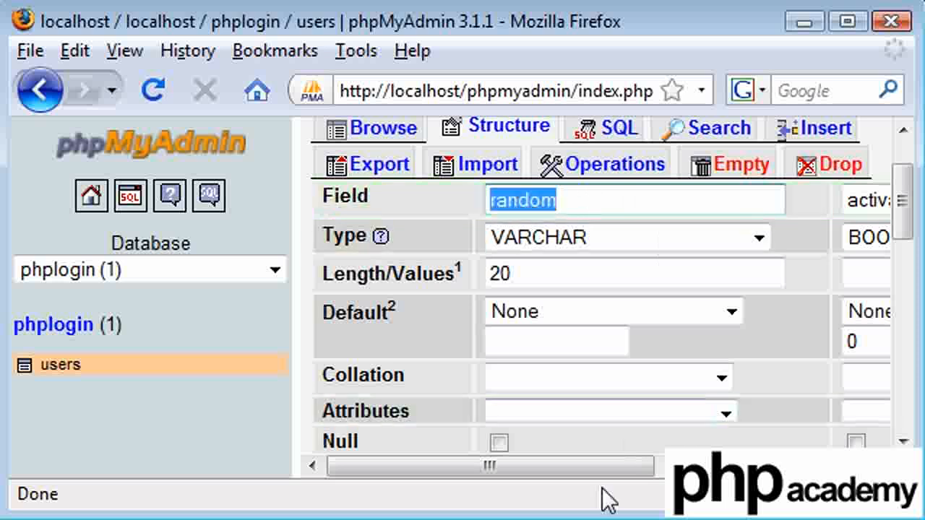
scroll(right, 3)
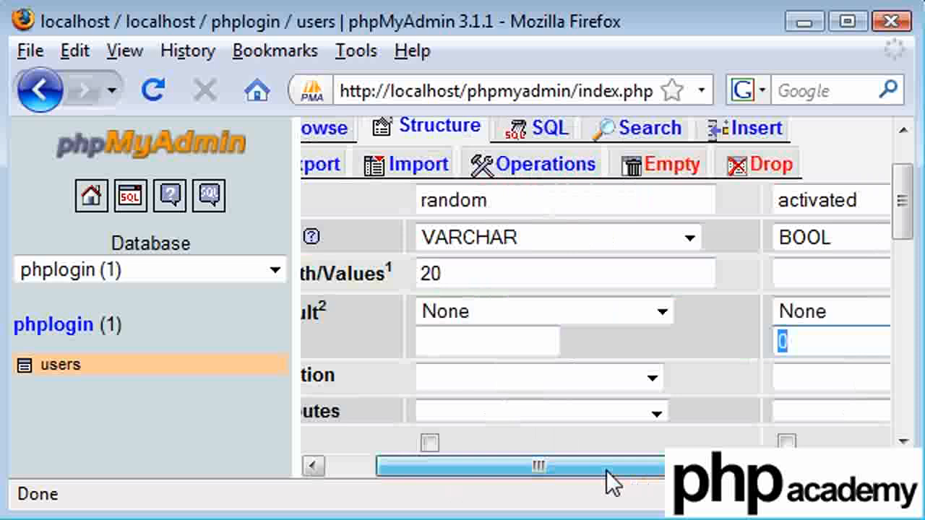
scroll(down, 3)
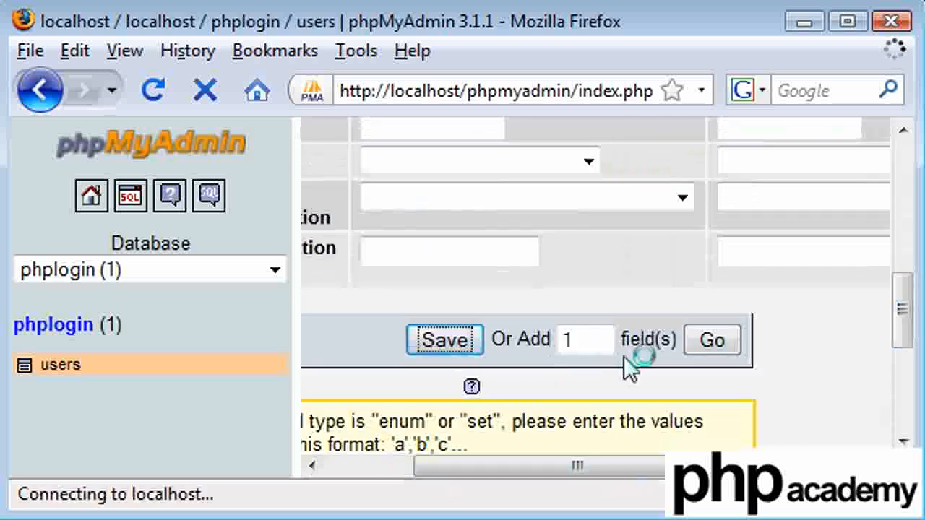
Save the random and activated columns, then browse the users table's row
click(444, 340)
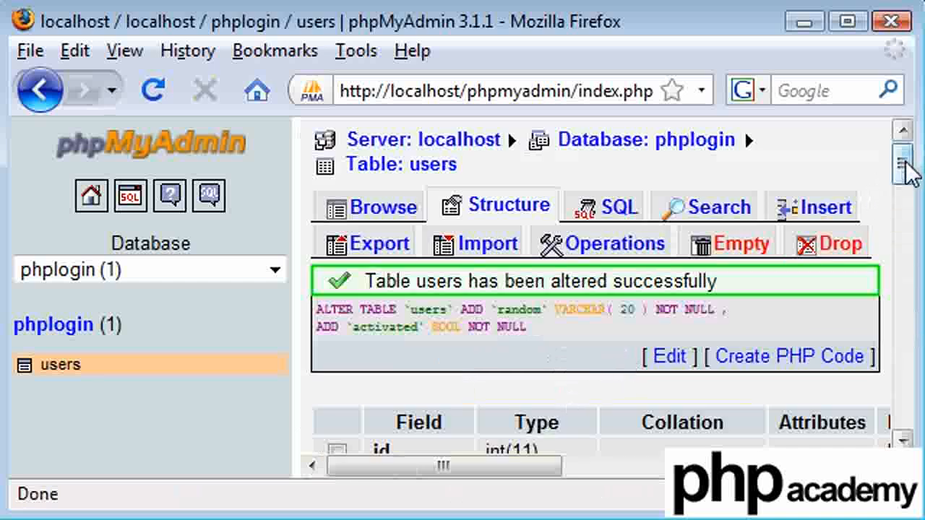
scroll(down, 3)
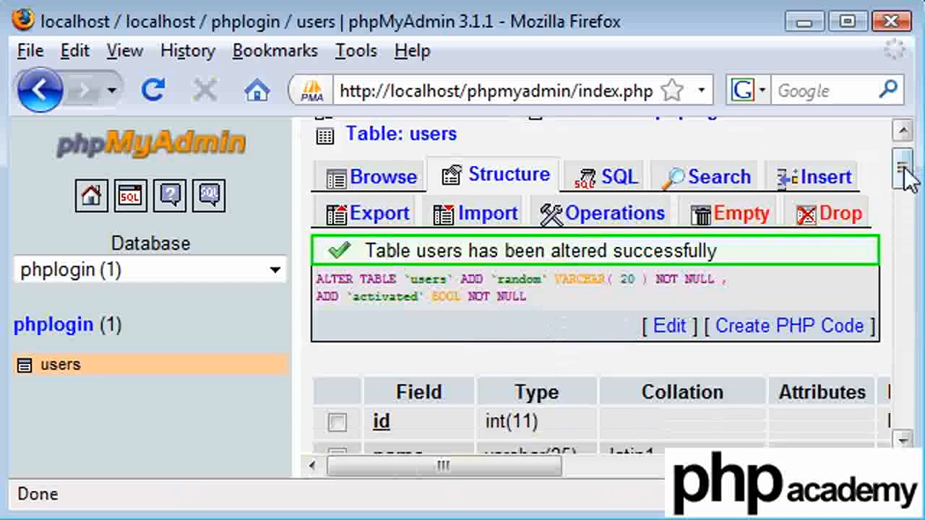
scroll(down, 3)
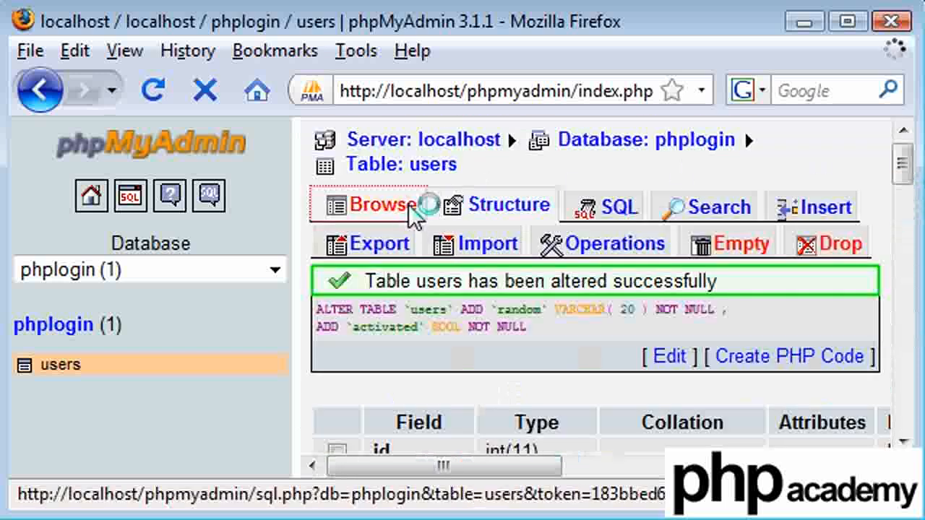
click(371, 206)
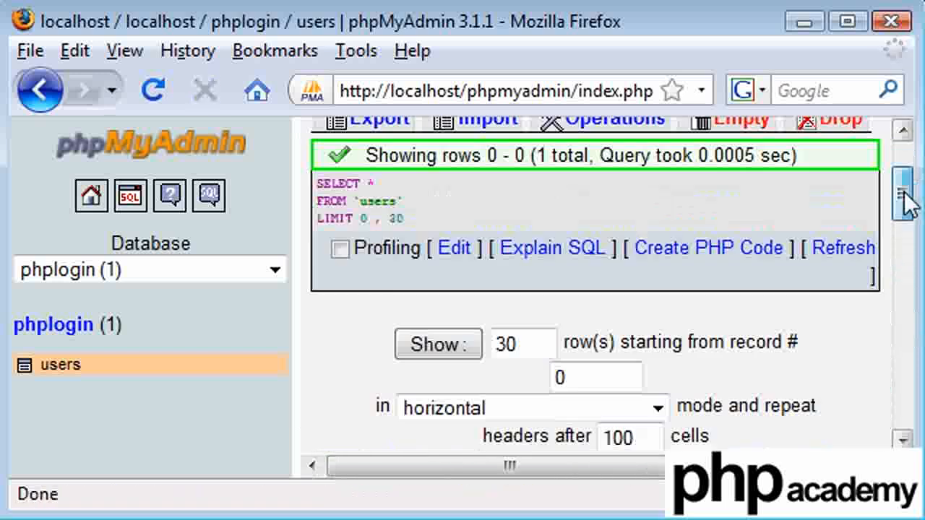
scroll(down, 3)
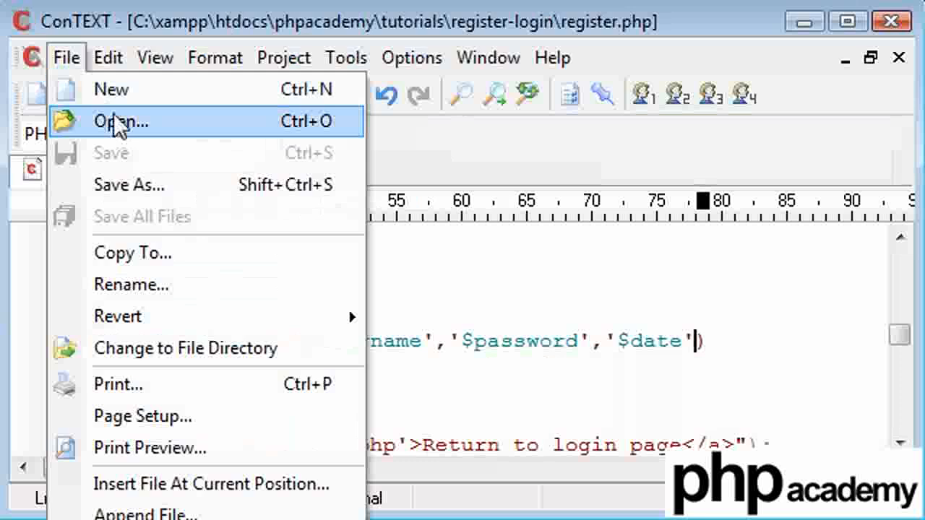
Open login.php and add $activated = $row['activated'] in the fetch loop
click(120, 121)
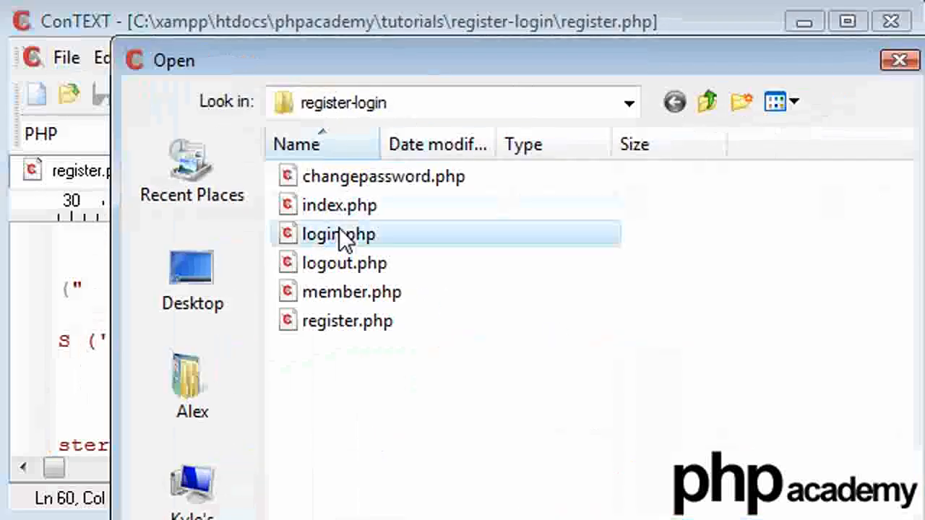
double_click(338, 233)
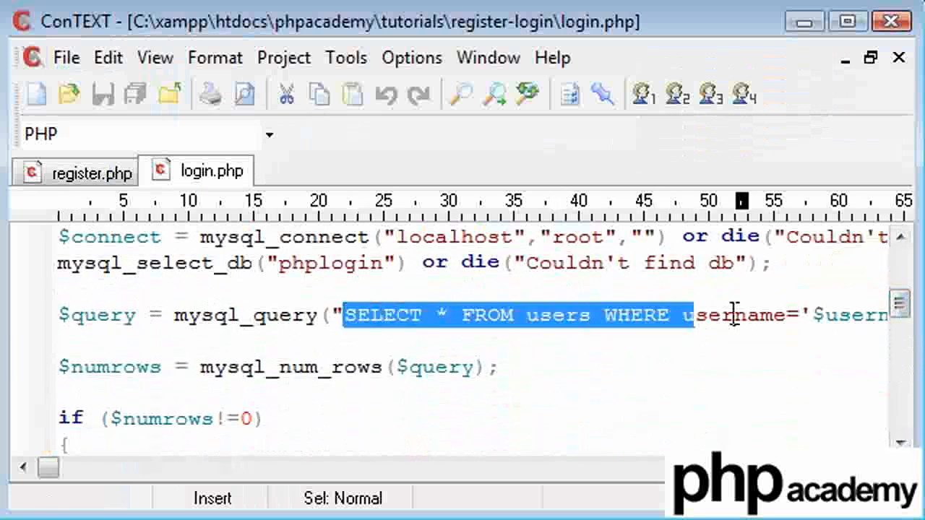
scroll(right, 3)
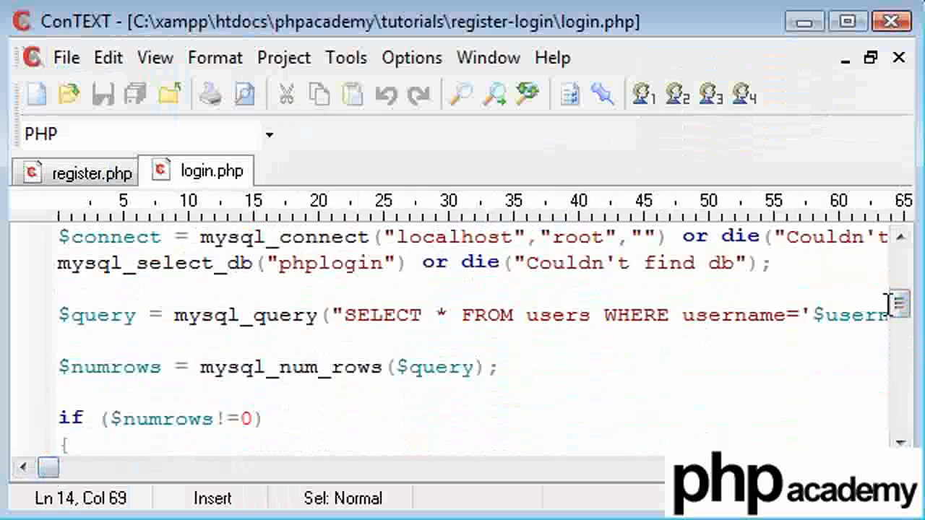
scroll(down, 3)
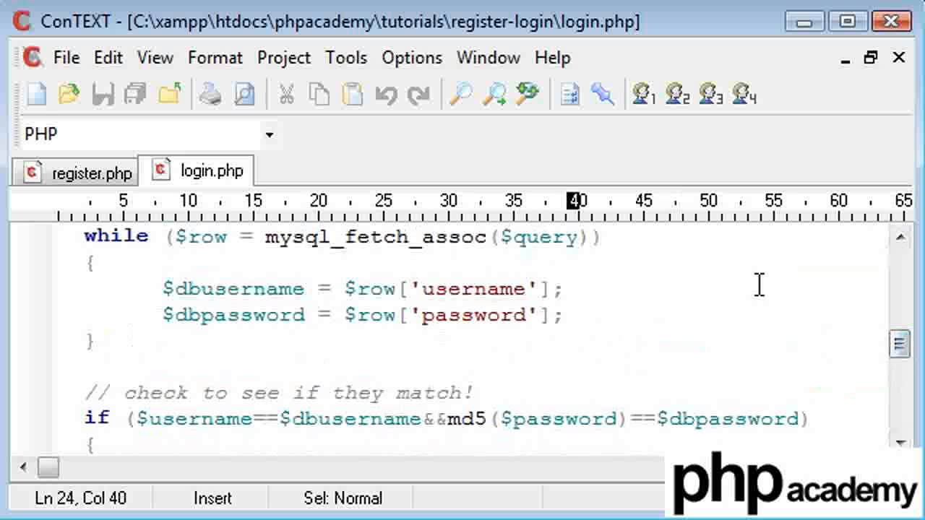
text($a)
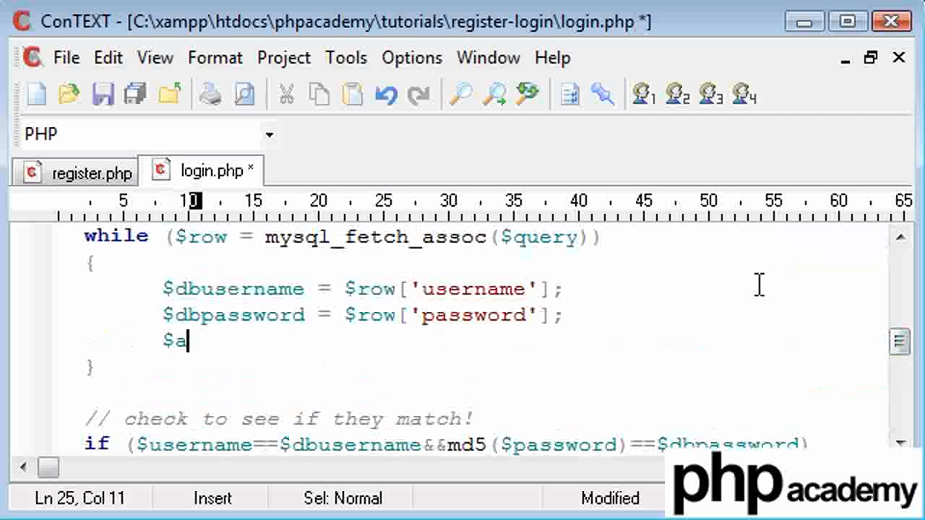
text(ctivated =)
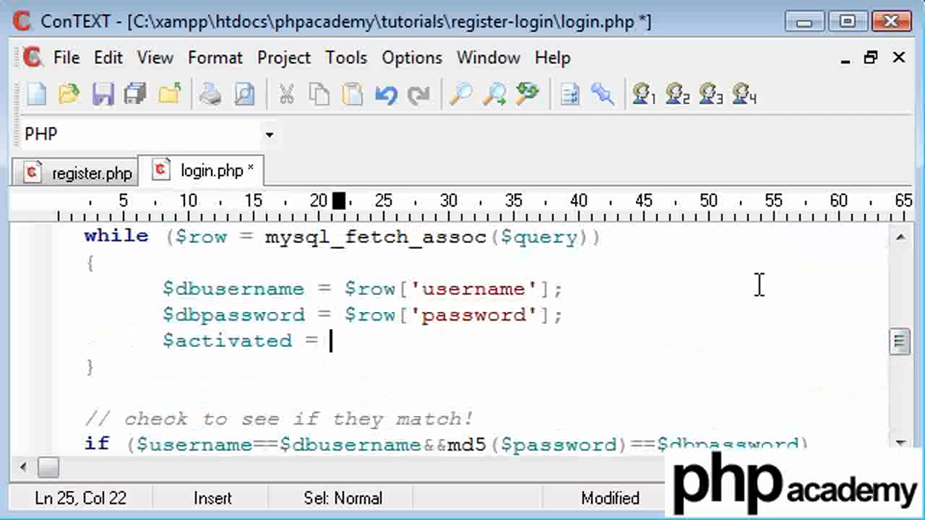
text($row[''];)
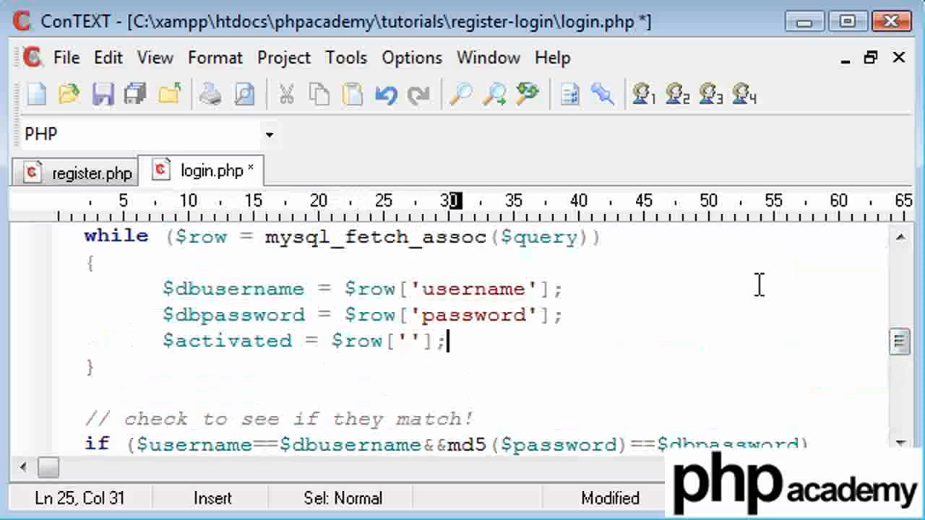
text(activated)
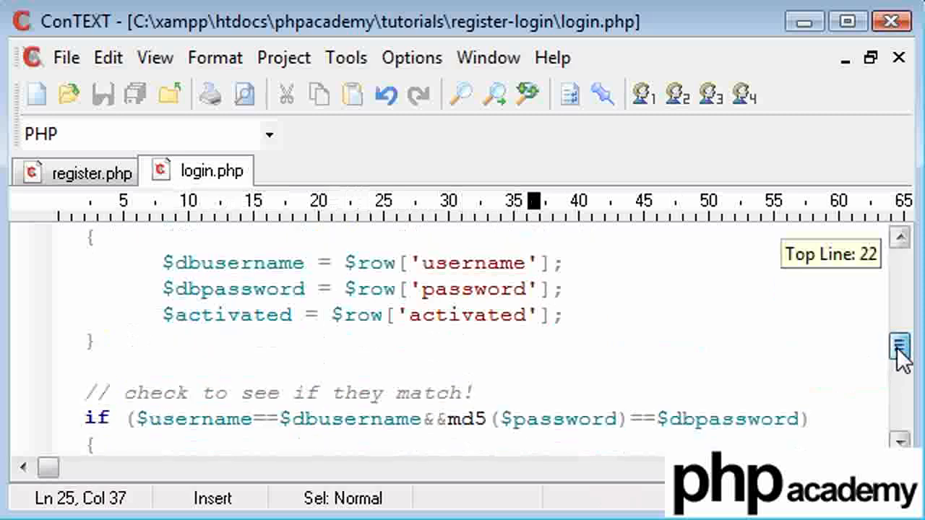
Add an if check for $activated equal to 0 below that line
click(568, 315)
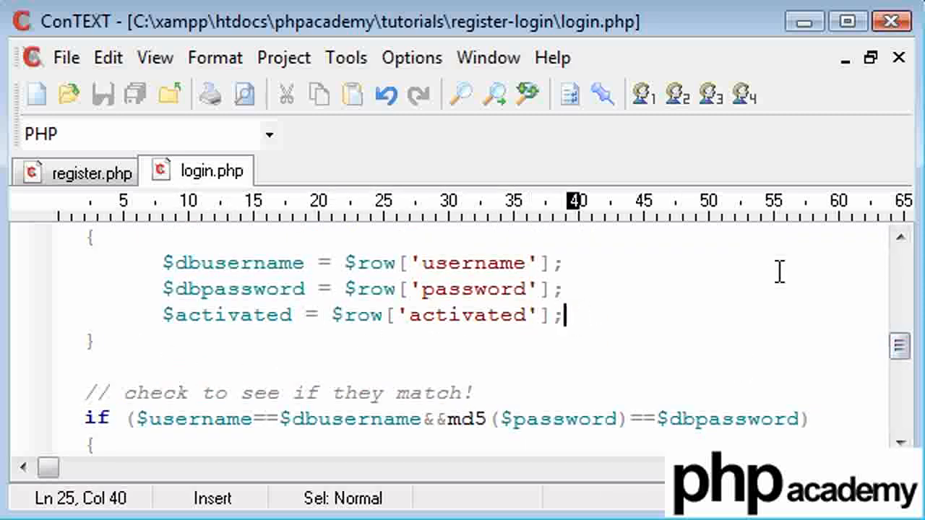
text(if ())
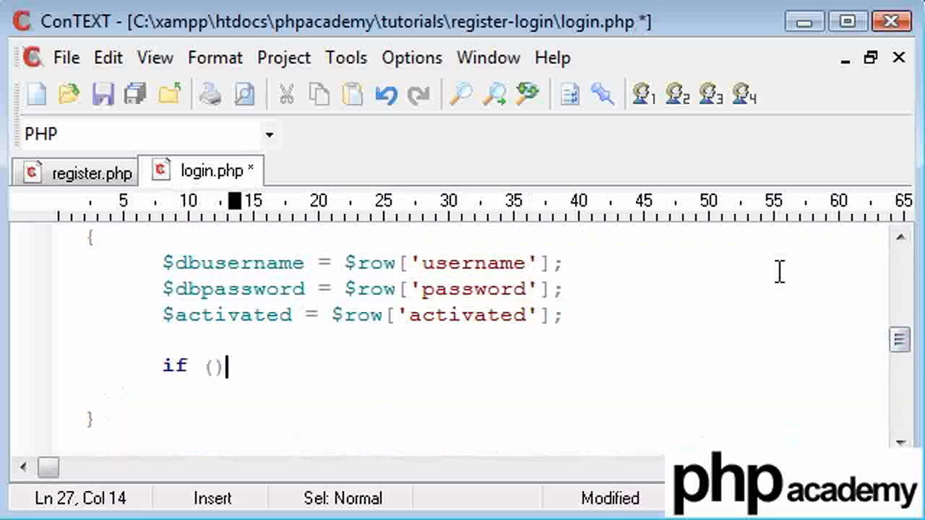
text($activated)
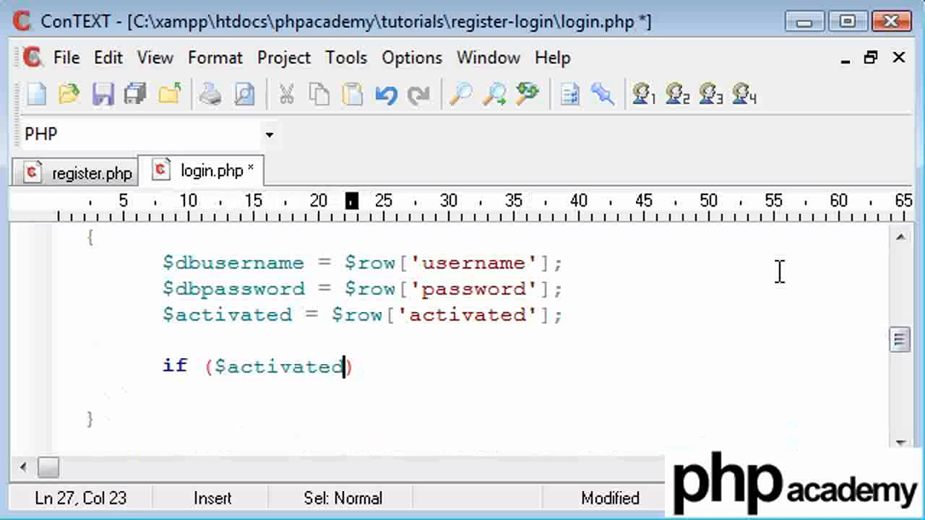
text(==FALSE)
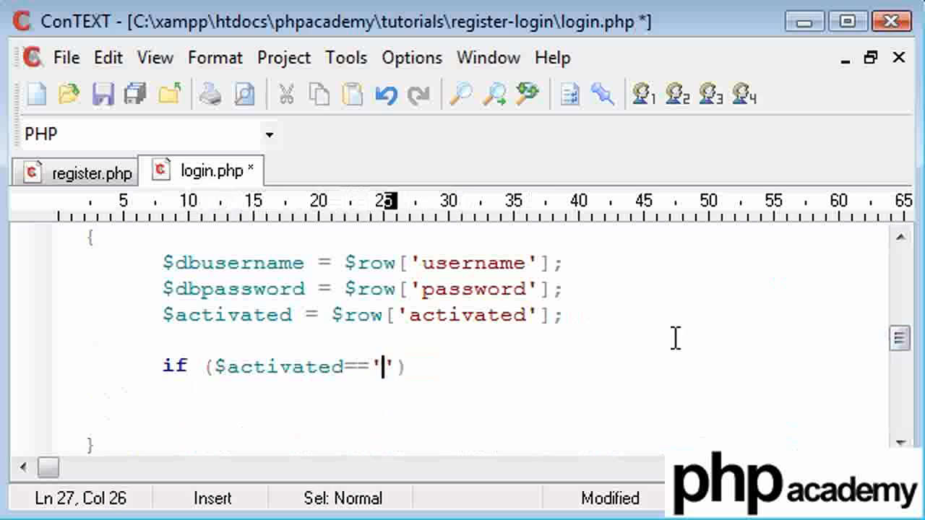
text(0)
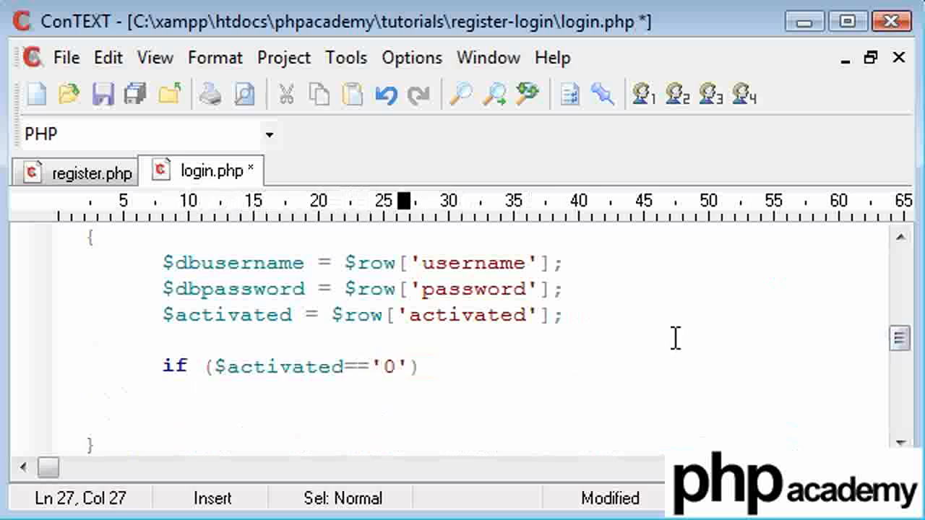
Die with 'Your account is not yet active. Please check your email!' and save
double_click(389, 366)
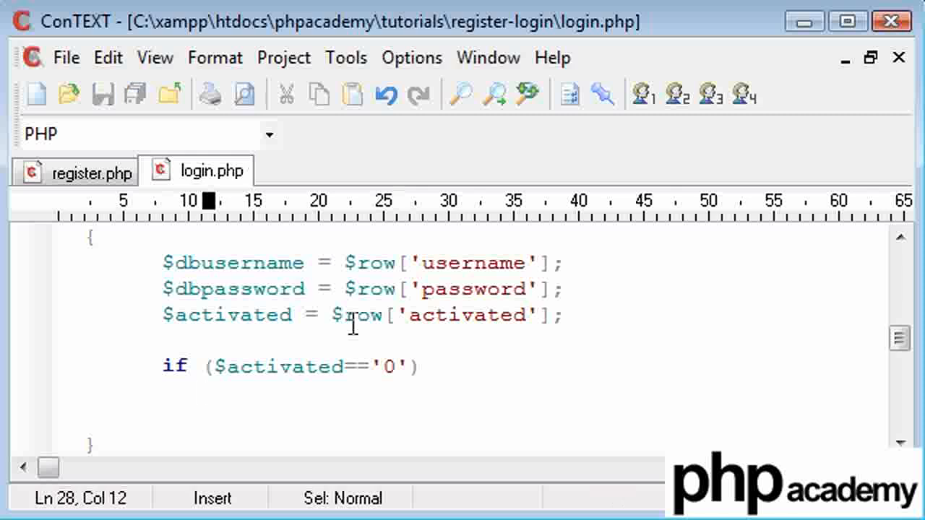
text(die())
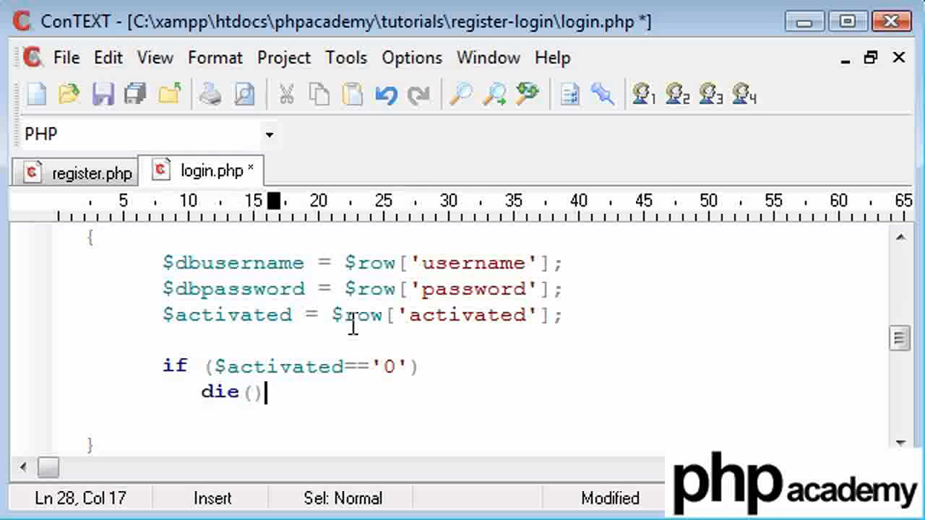
text("")
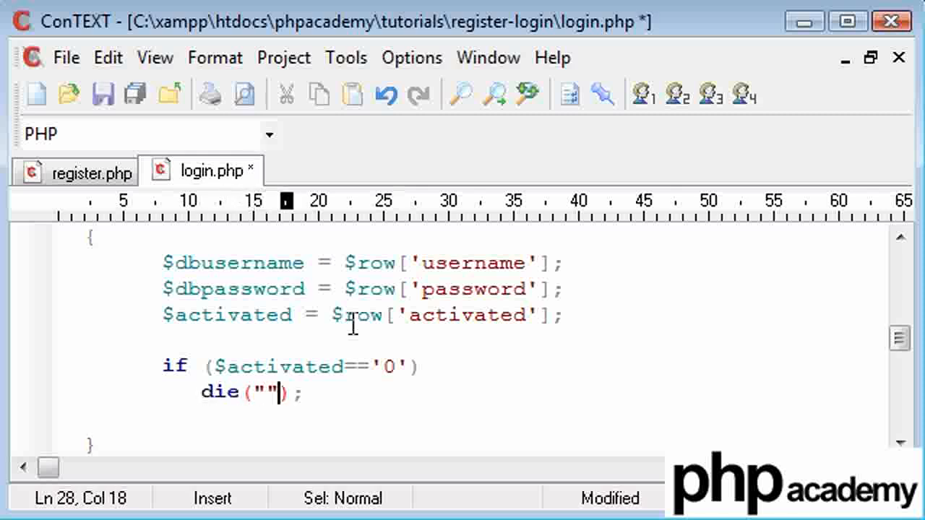
text(Y)
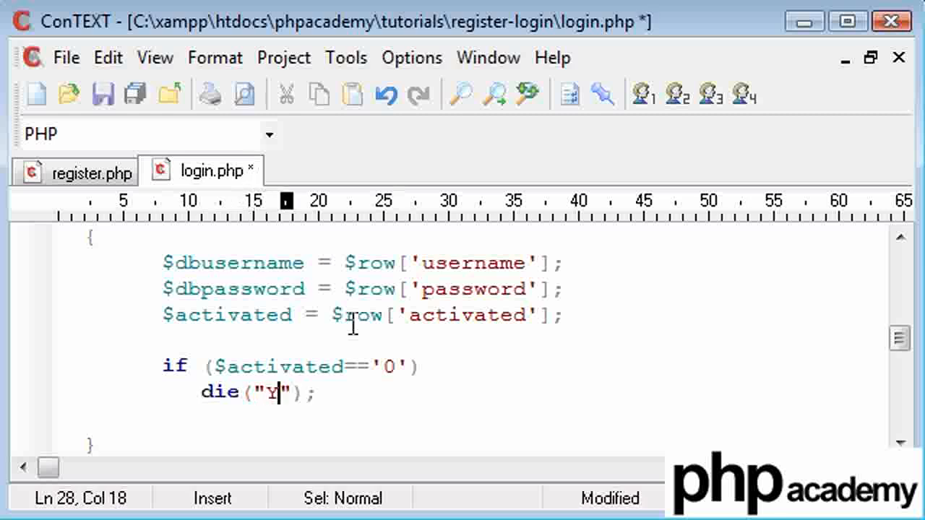
text(our account is not yet active)
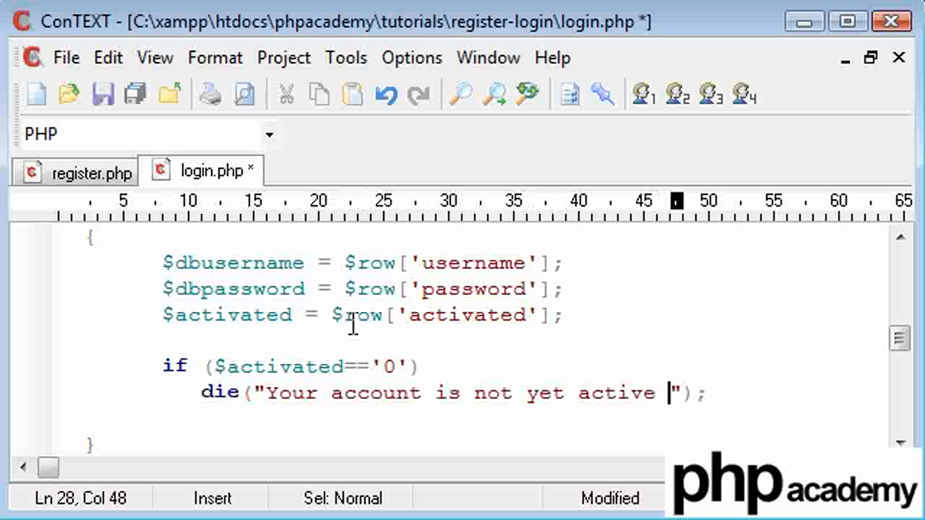
text(. Please check your email!)
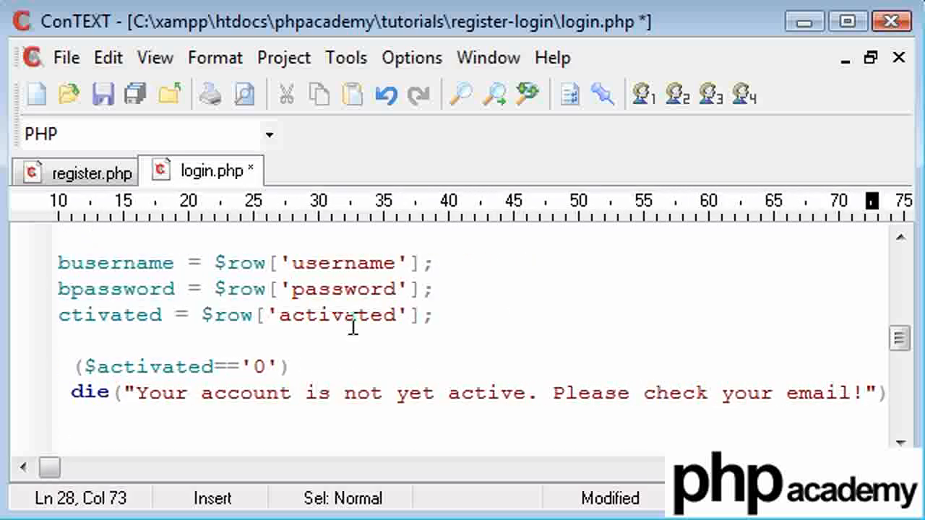
click(102, 95)
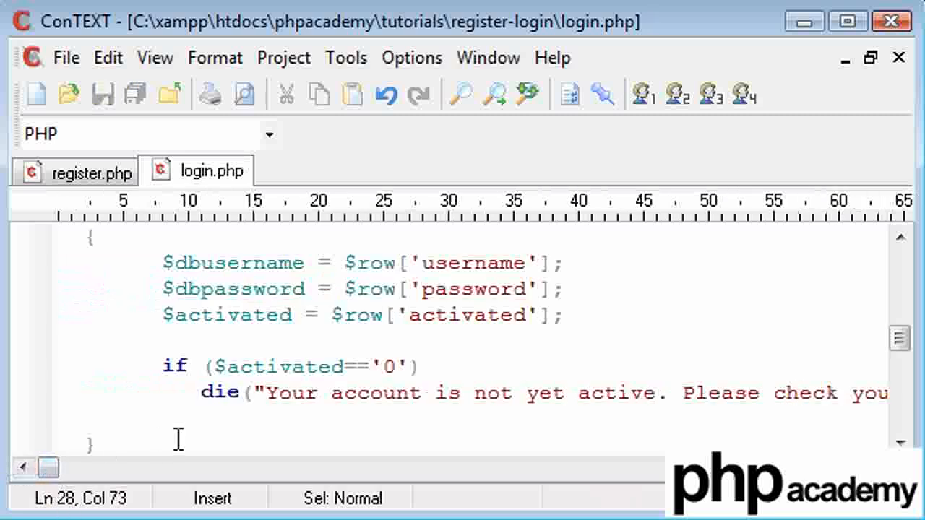
mouse_move(253, 326)
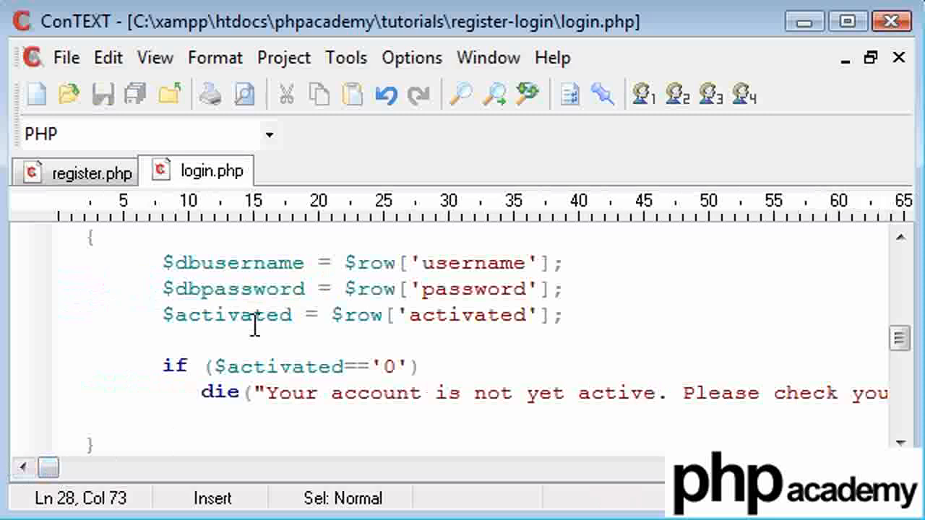
Add exit(); on the line after the die statement
text(e)
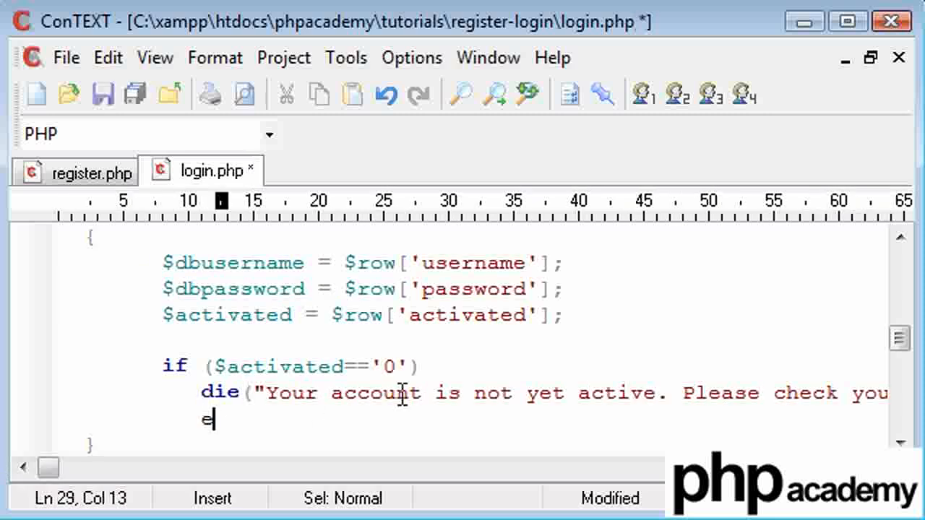
text(xit();)
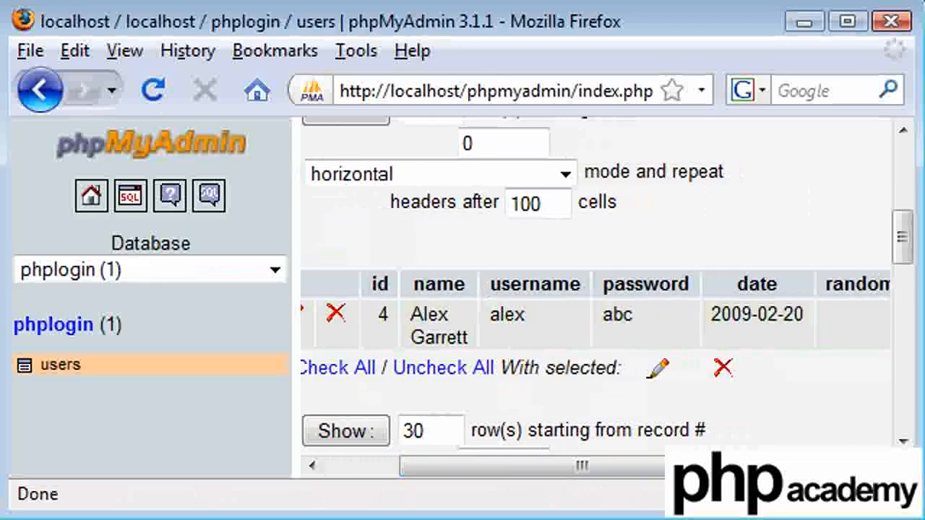
scroll(right, 3)
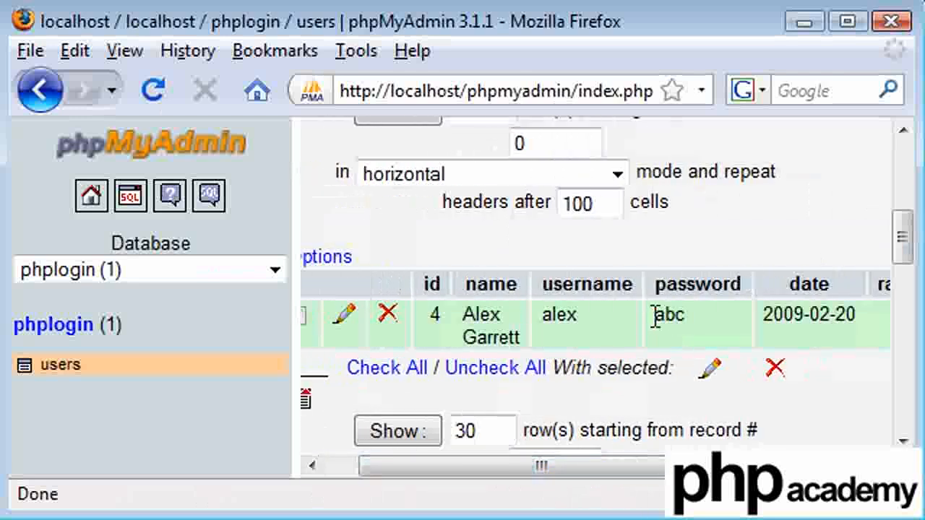
double_click(668, 315)
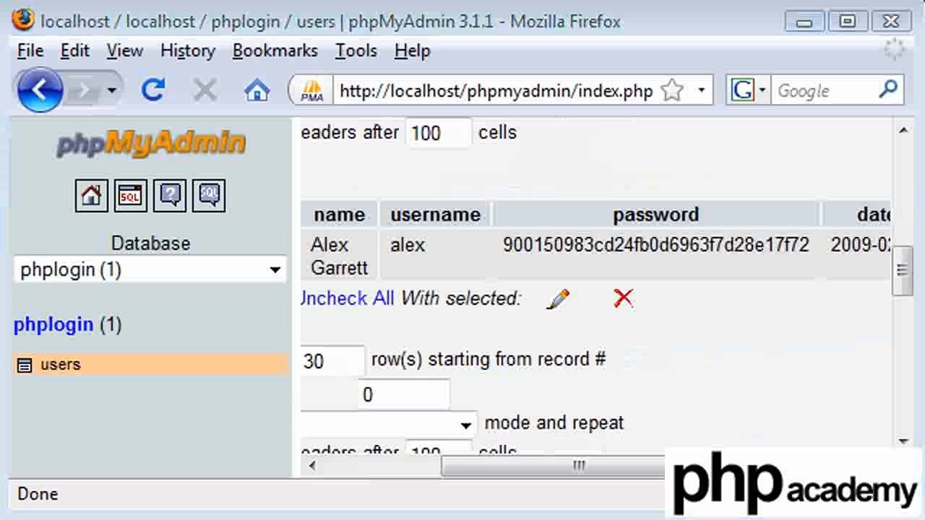
mouse_move(592, 299)
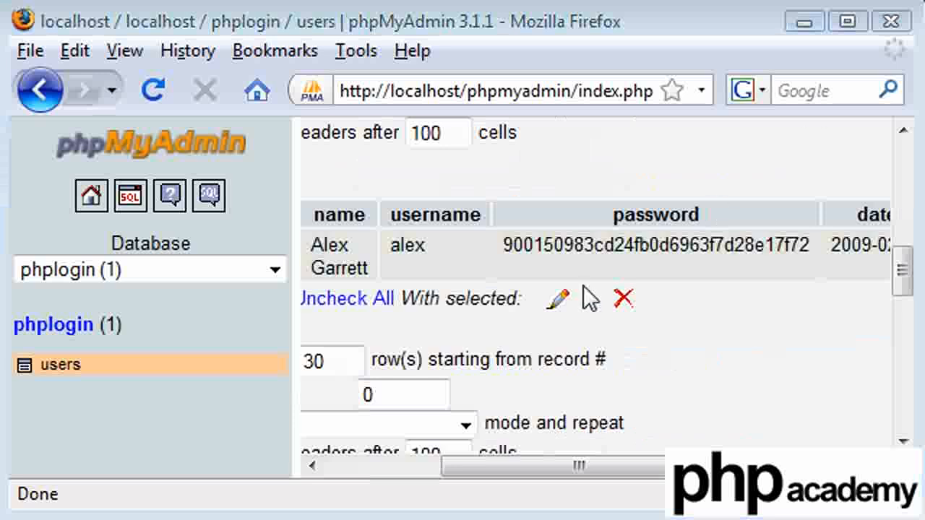
drag(506, 244, 772, 246)
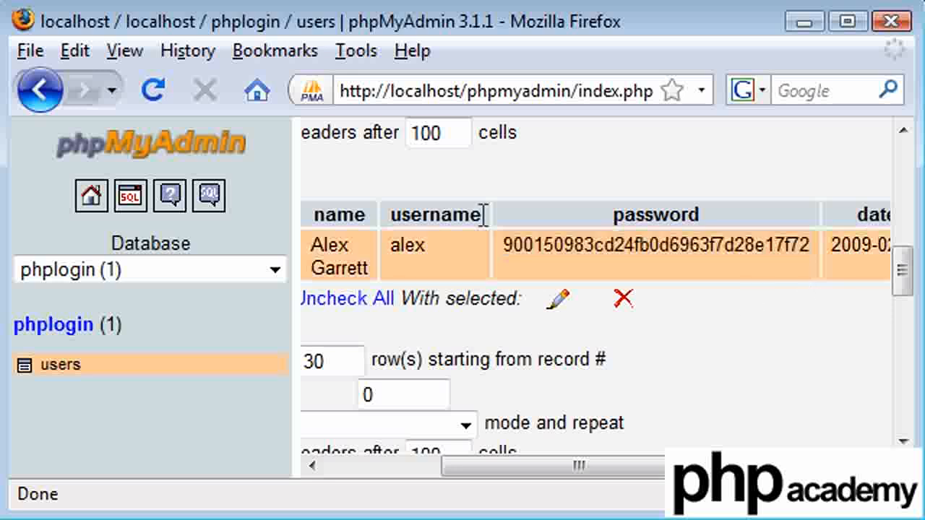
scroll(right, 3)
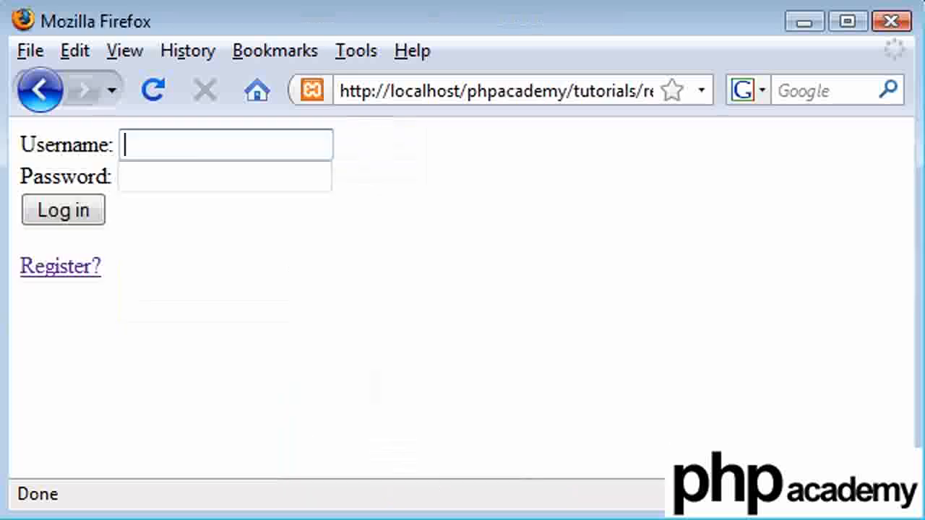
Log in as alex, see the account-not-active message, and go back
text(alex)
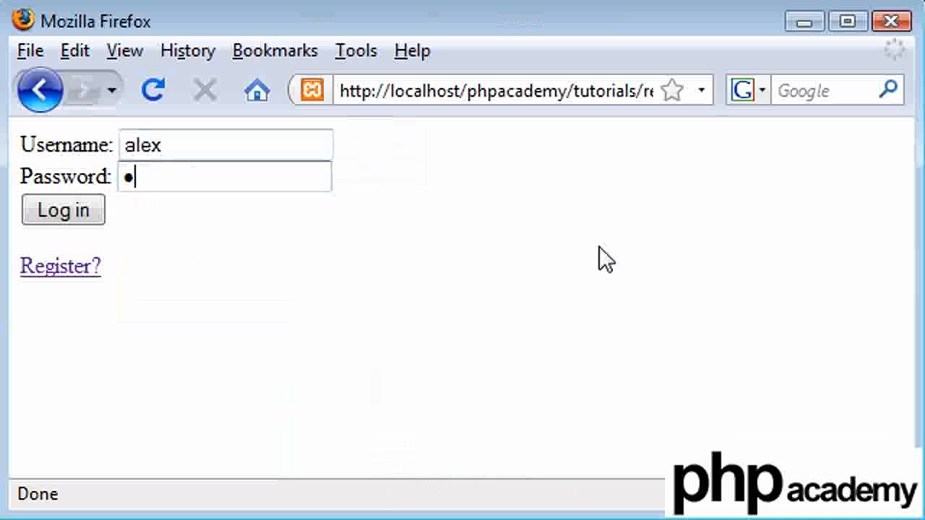
click(62, 209)
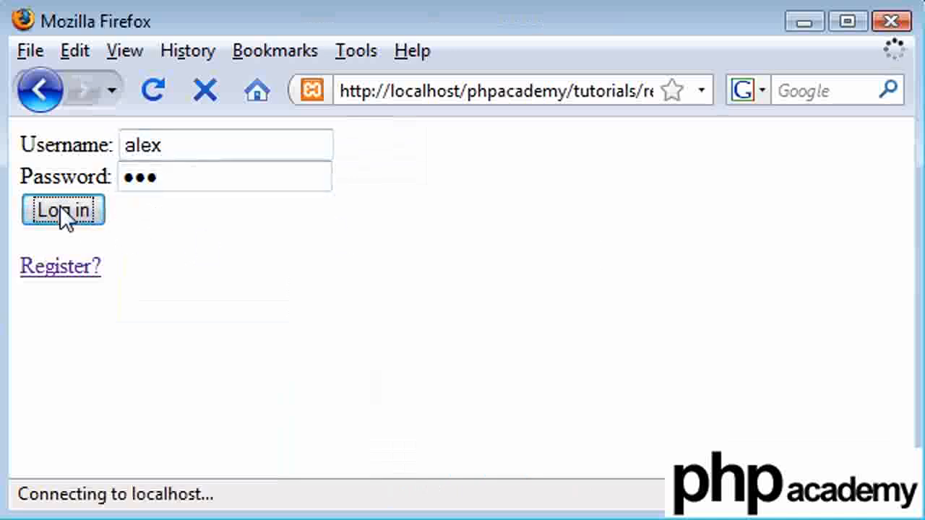
click(62, 209)
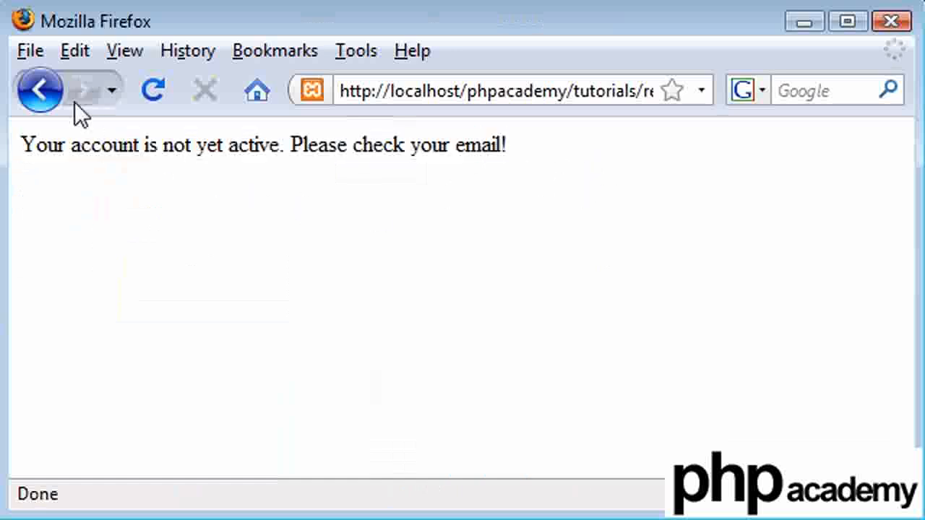
click(40, 89)
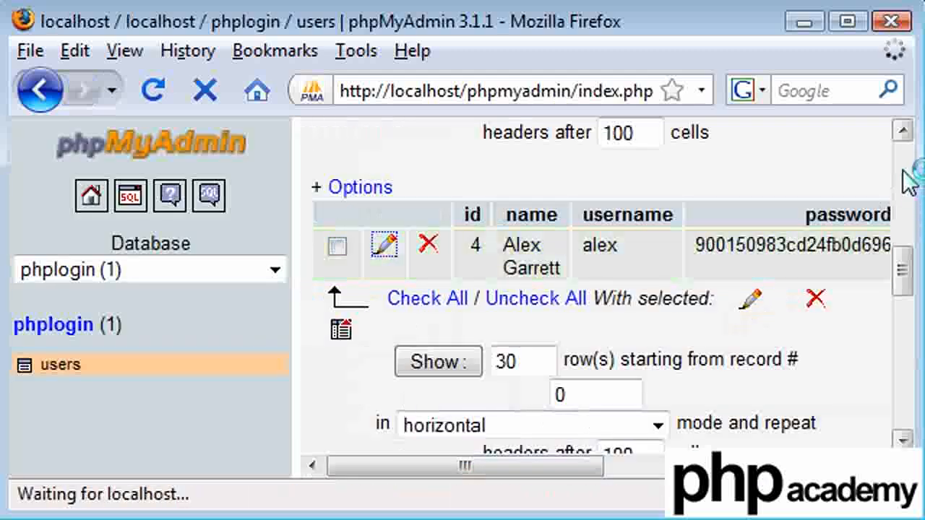
Set the user row's activated value to 1 and submit the login again
click(385, 244)
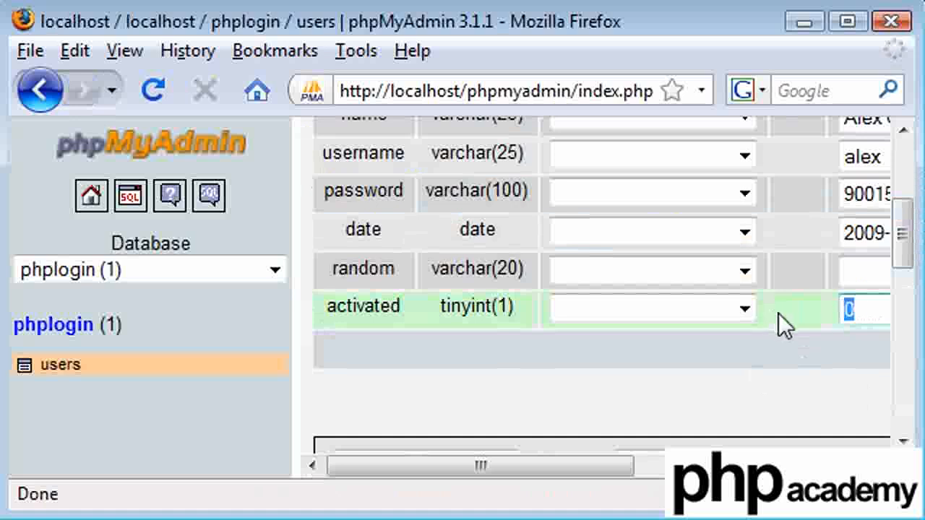
click(754, 319)
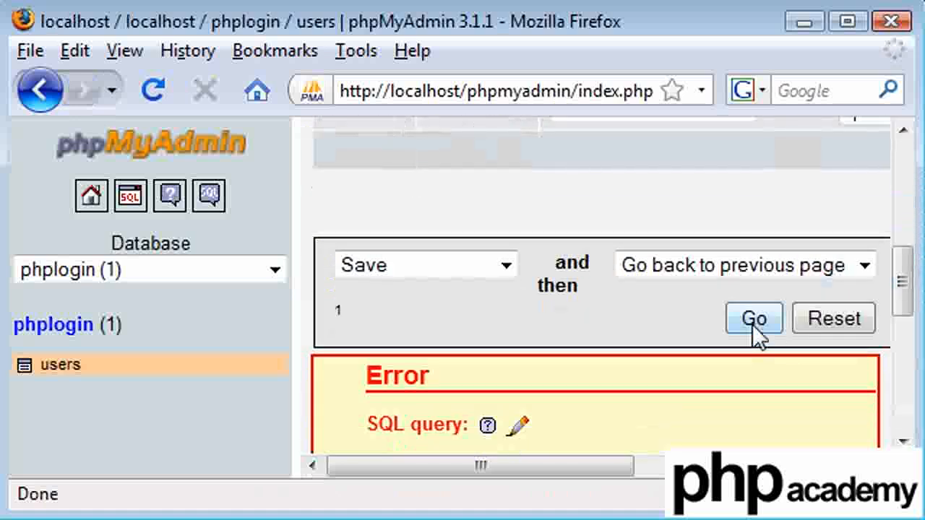
click(754, 318)
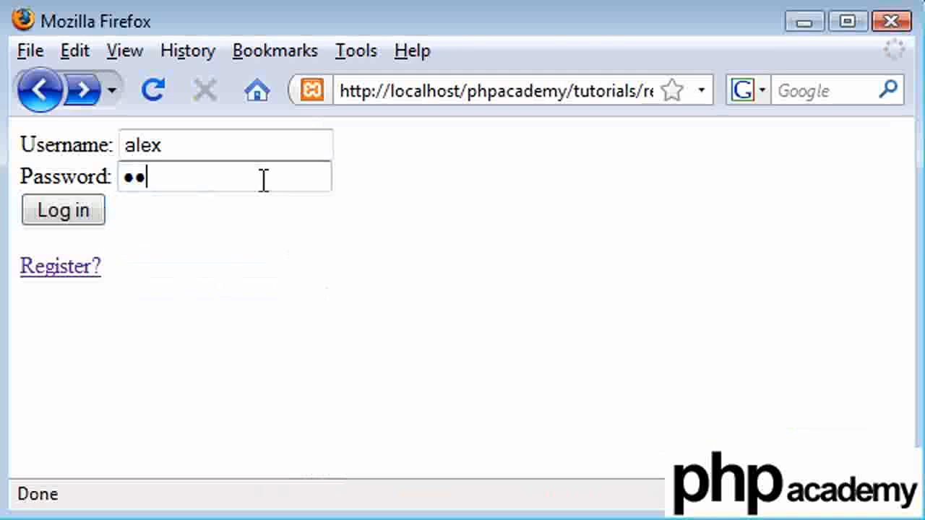
click(63, 210)
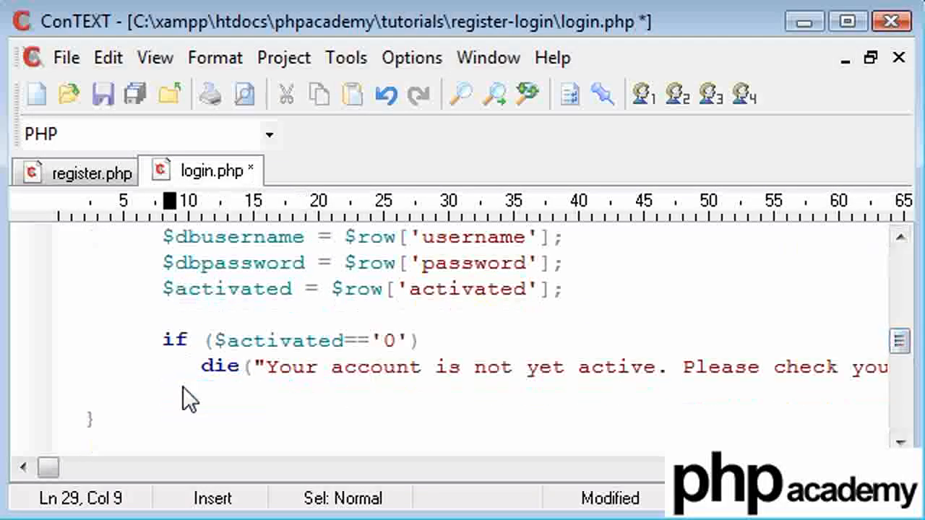
Add exit(); after the die line, enclosing both in braces under if ($activated=='0')
scroll(right, 3)
text({)
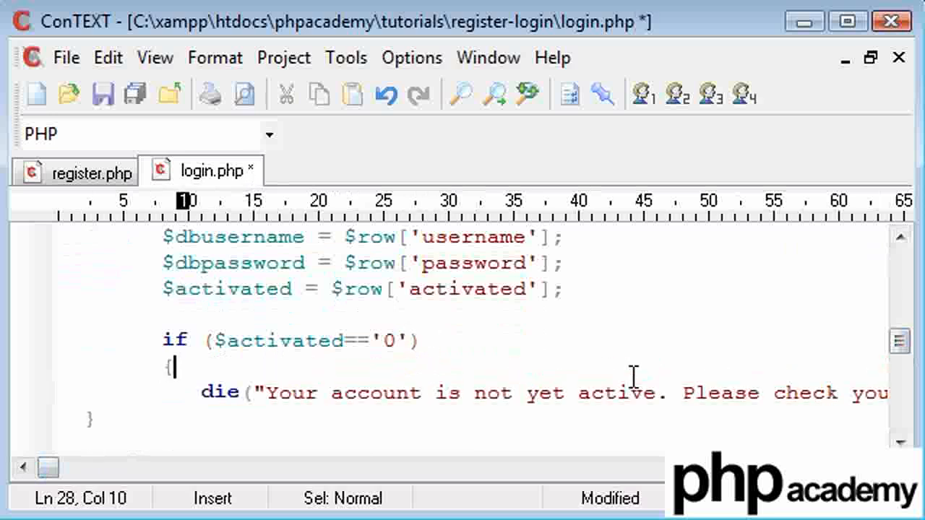
mouse_move(68, 421)
text(})
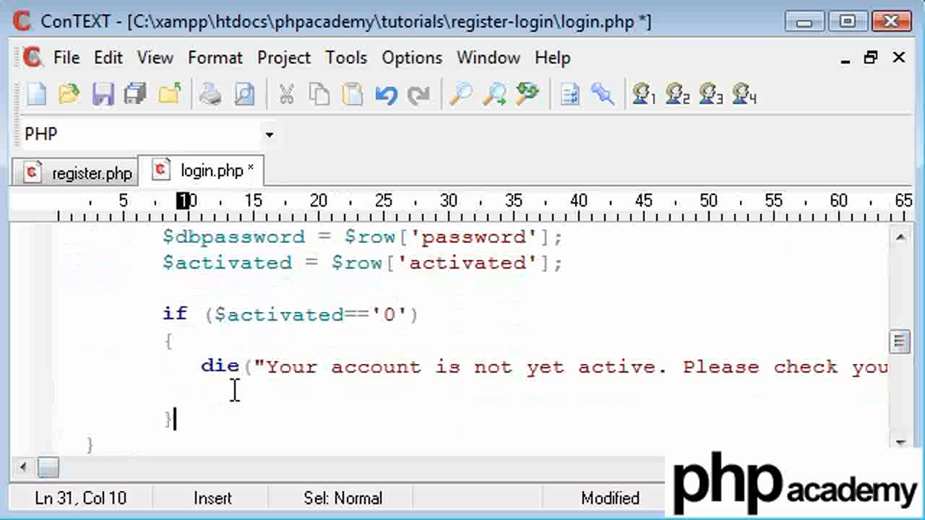
text(e)
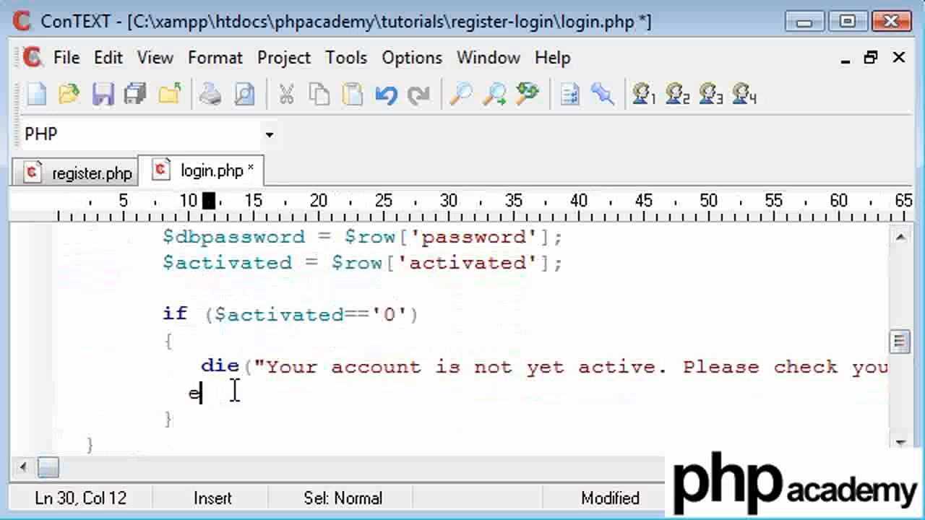
text(xit();)
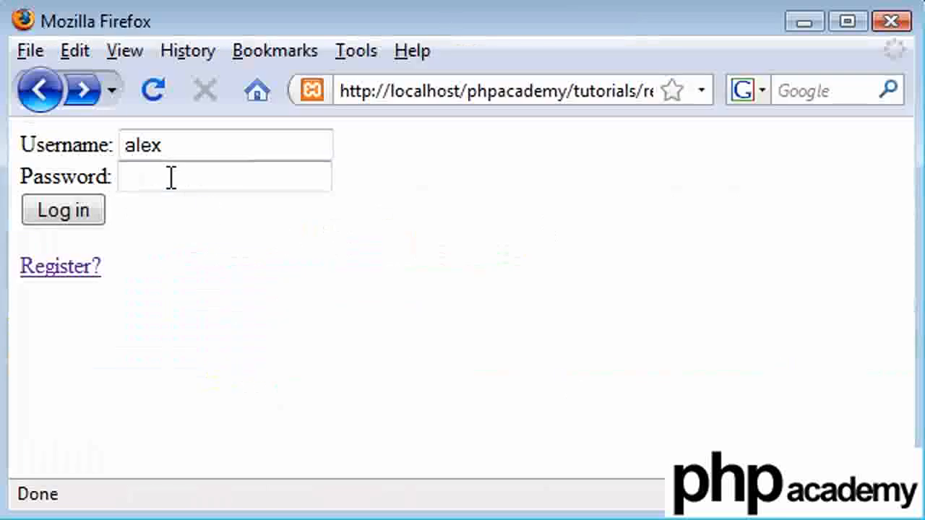
Enter the password for alex and submit the Firefox login form again
click(63, 210)
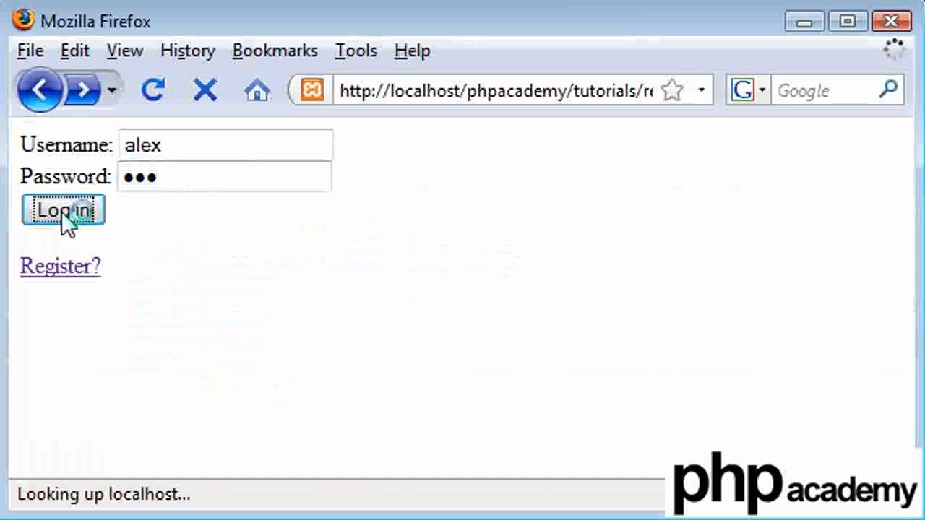
click(63, 209)
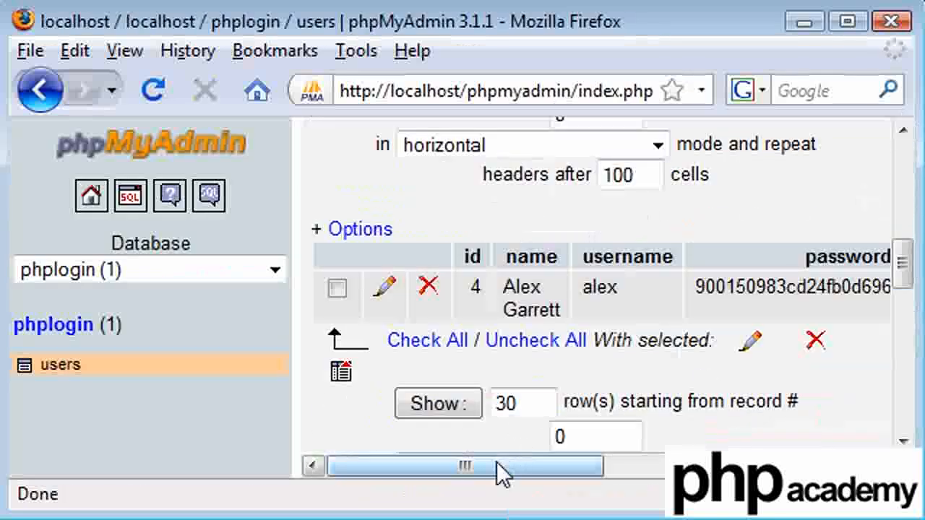
mouse_move(384, 292)
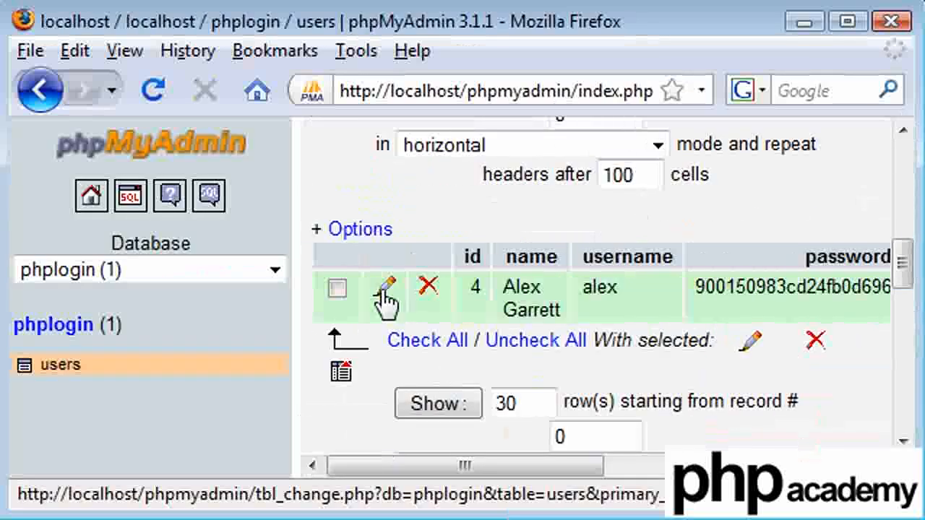
click(385, 293)
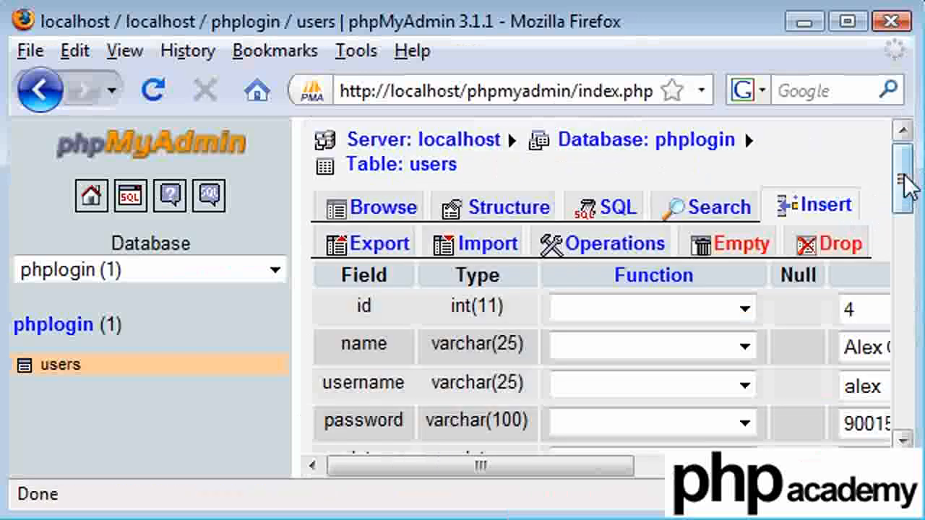
scroll(down, 3)
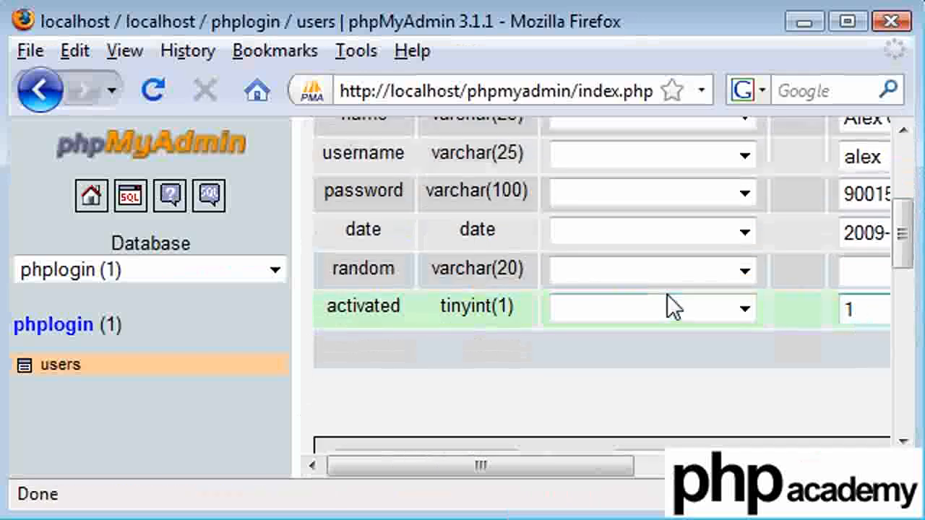
scroll(down, 3)
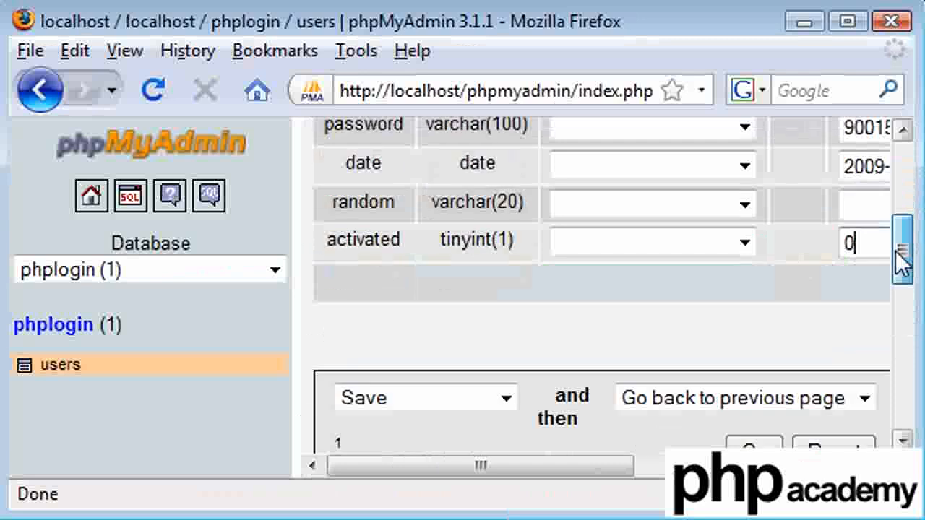
click(754, 404)
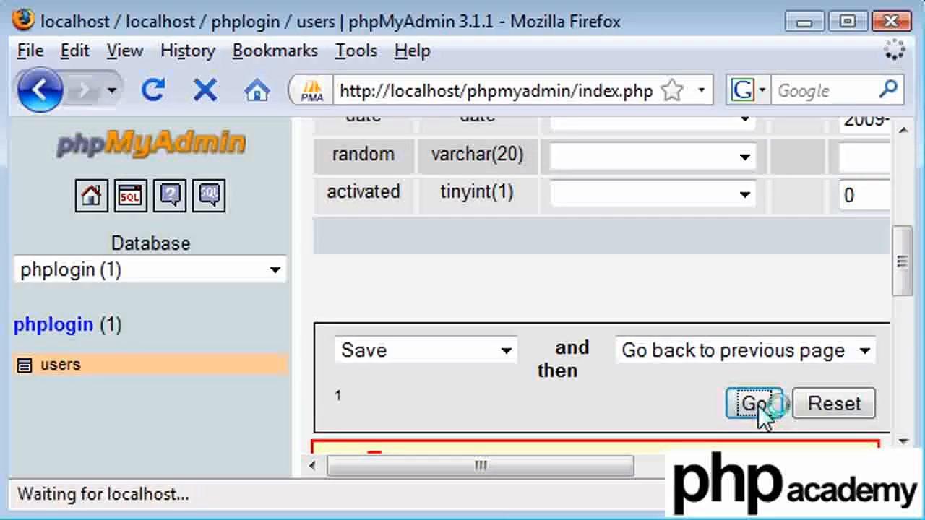
click(755, 404)
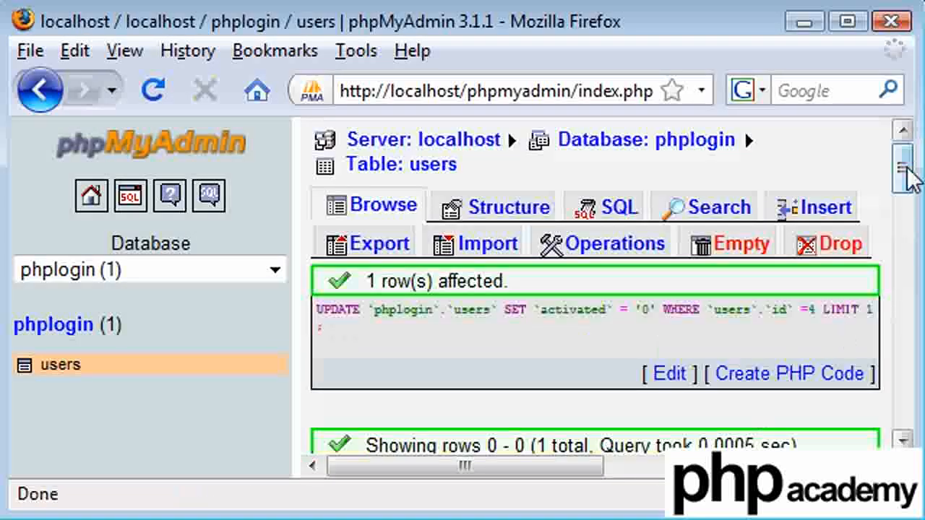
scroll(down, 3)
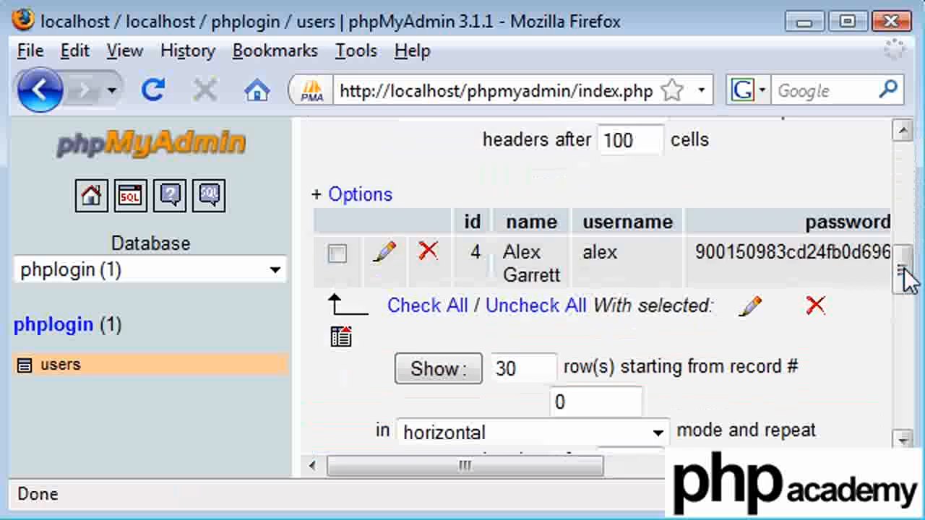